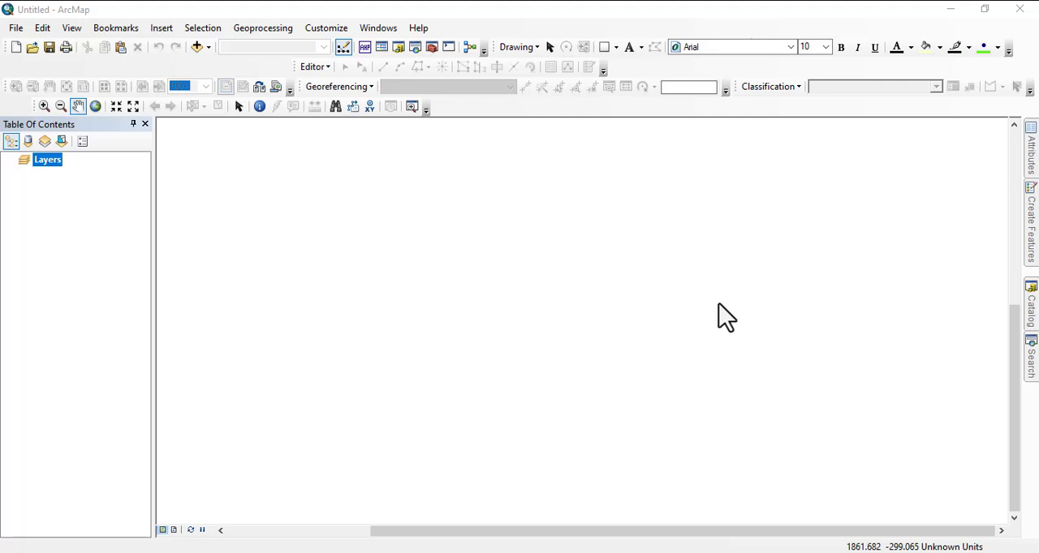
pyautogui.moveTo(818, 288)
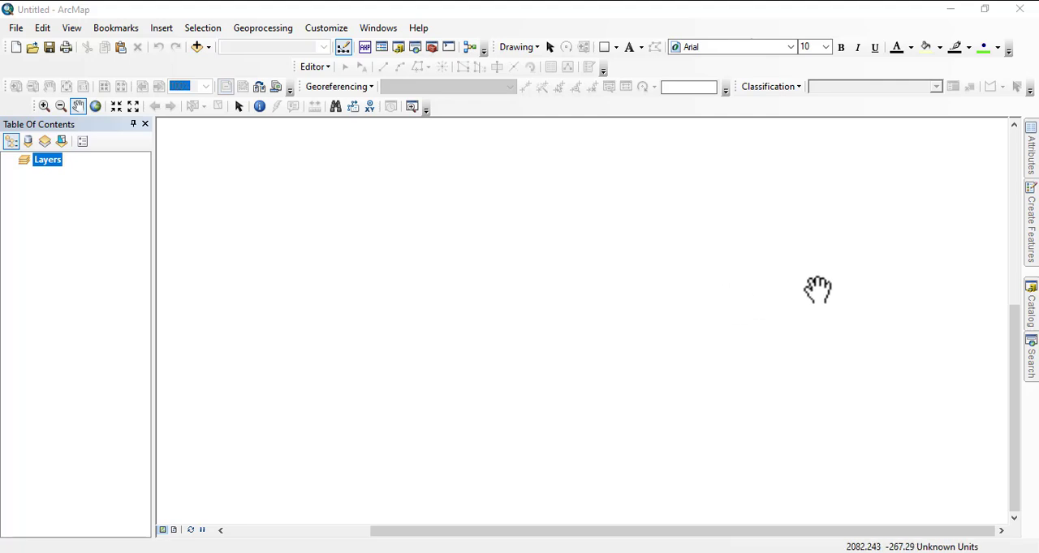
pyautogui.moveTo(875, 303)
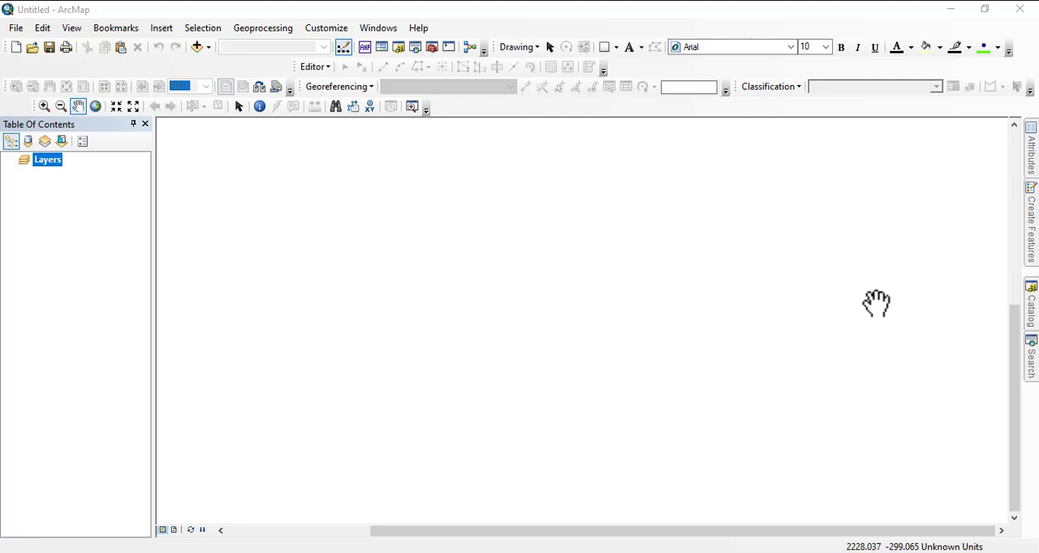
# Show the Catalog window listing the folders of the C:\wrk workspace
pyautogui.click(1032, 308)
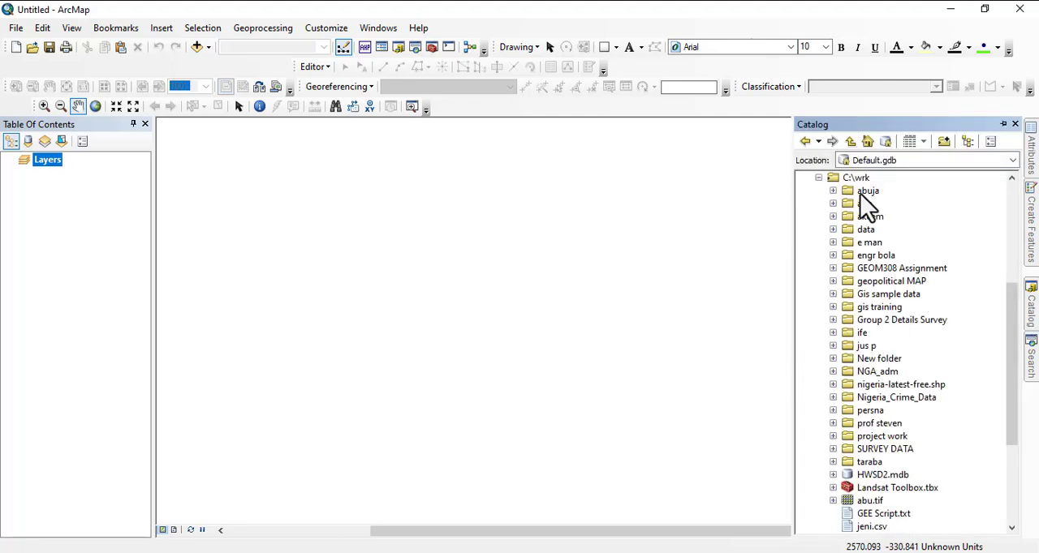
# Create a file geodatabase in the abuja folder and rename it abuja.gdb
pyautogui.click(866, 190)
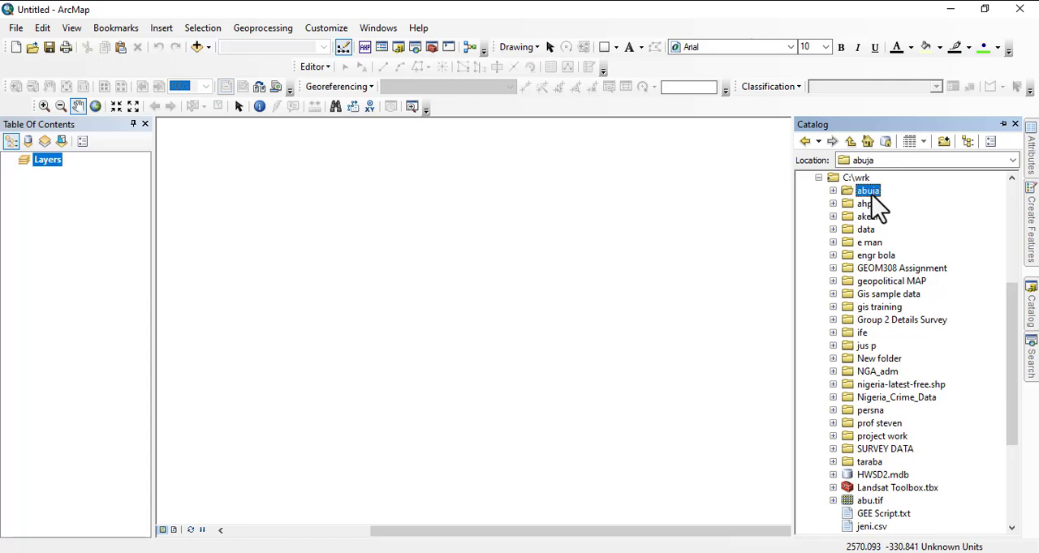
pyautogui.rightClick(866, 190)
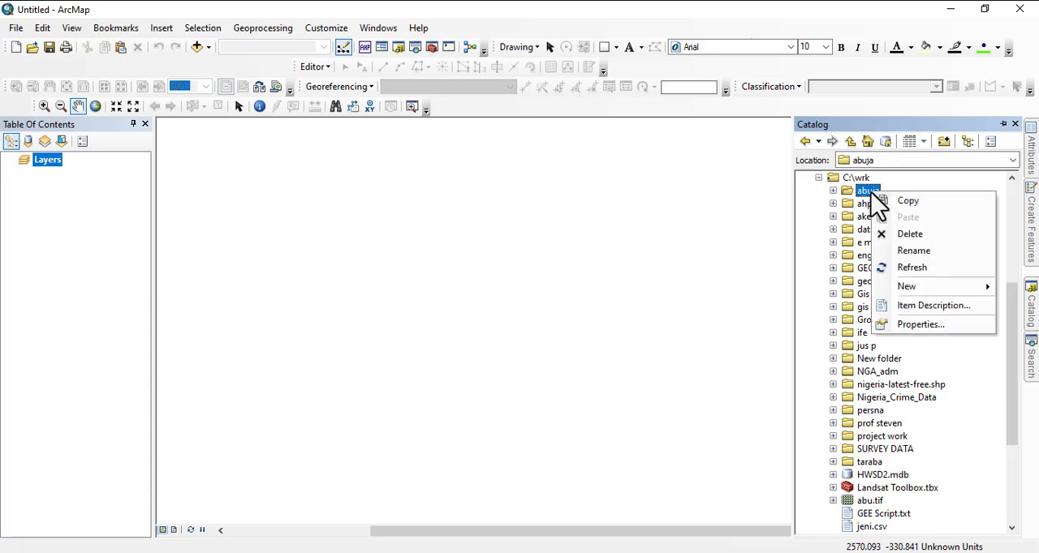
pyautogui.moveTo(870, 210)
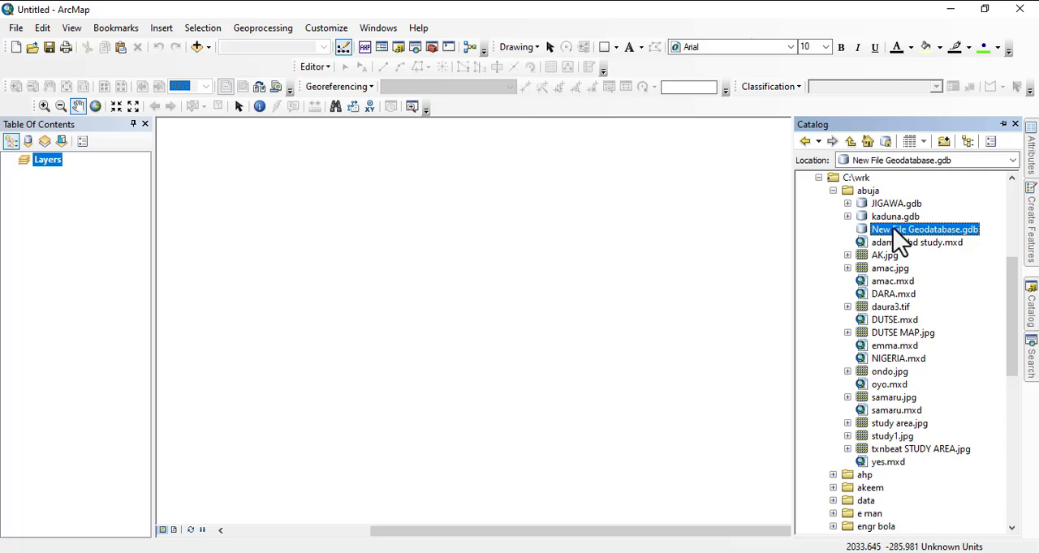
pyautogui.rightClick(924, 231)
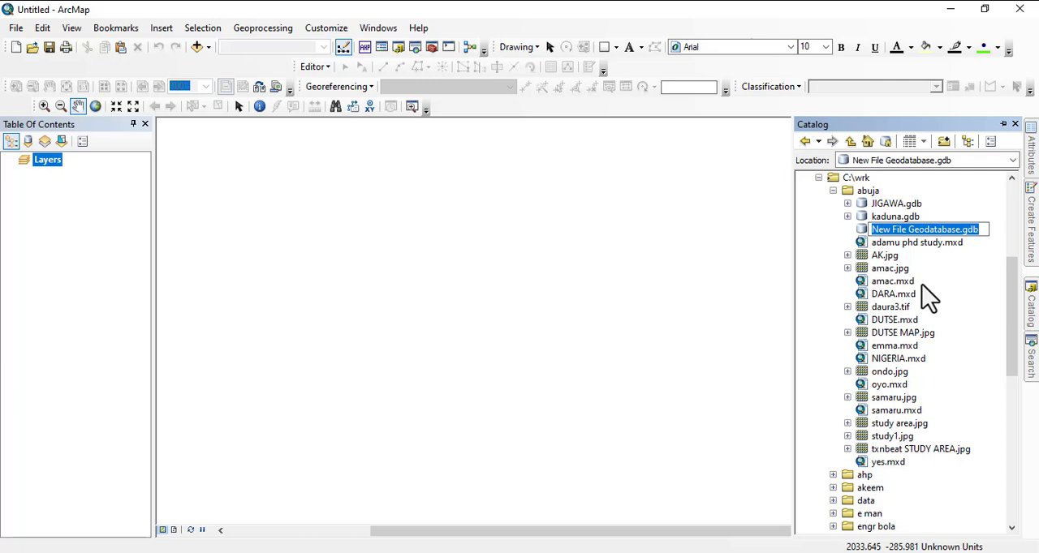
pyautogui.write('ab')
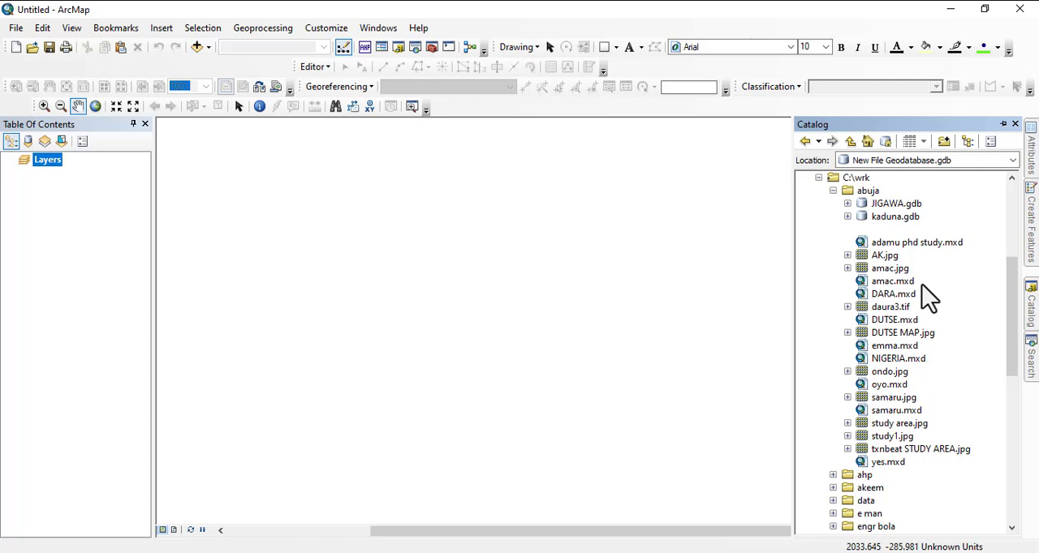
pyautogui.click(890, 230)
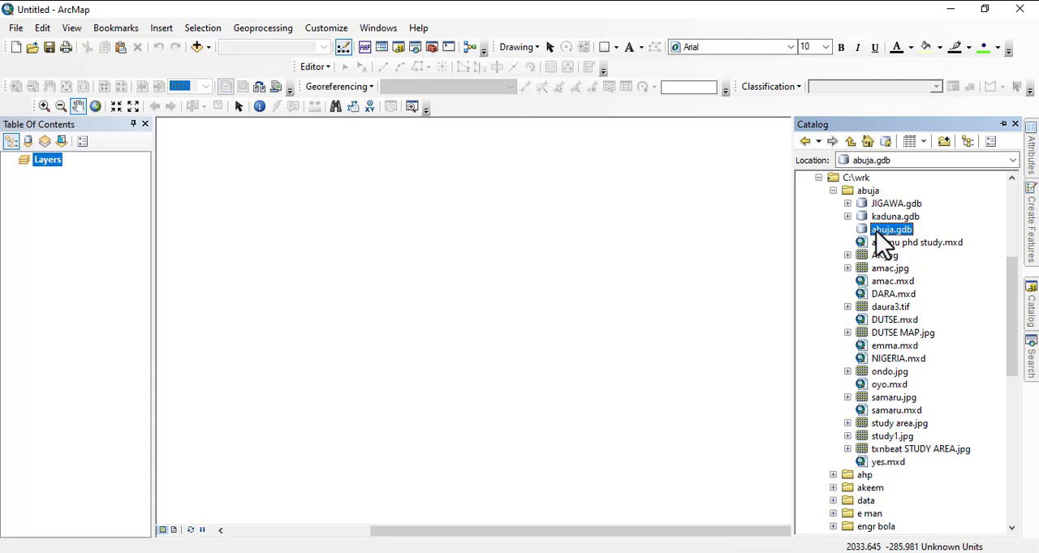
pyautogui.moveTo(889, 247)
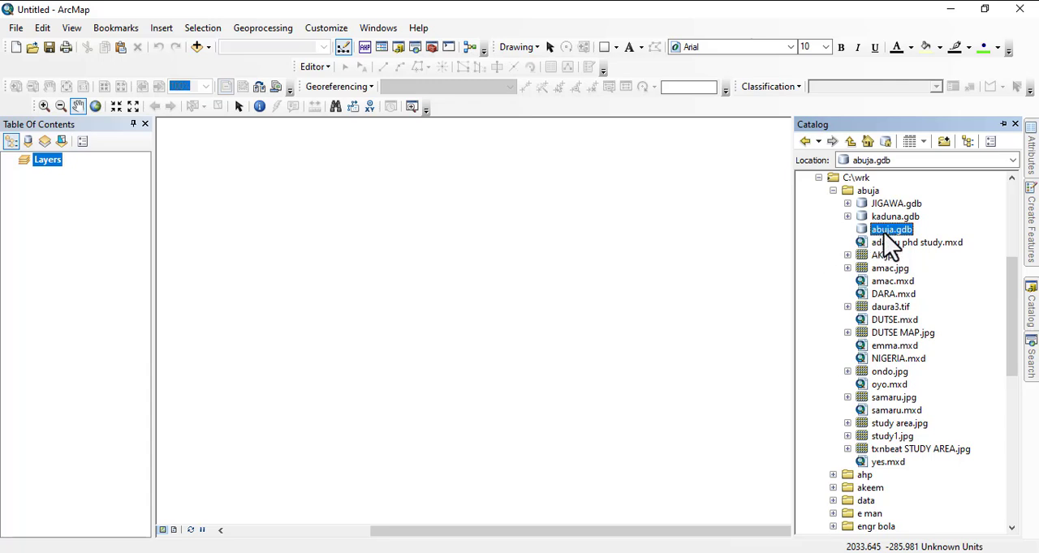
# Start a new feature dataset in abuja.gdb and name it parcel
pyautogui.rightClick(891, 229)
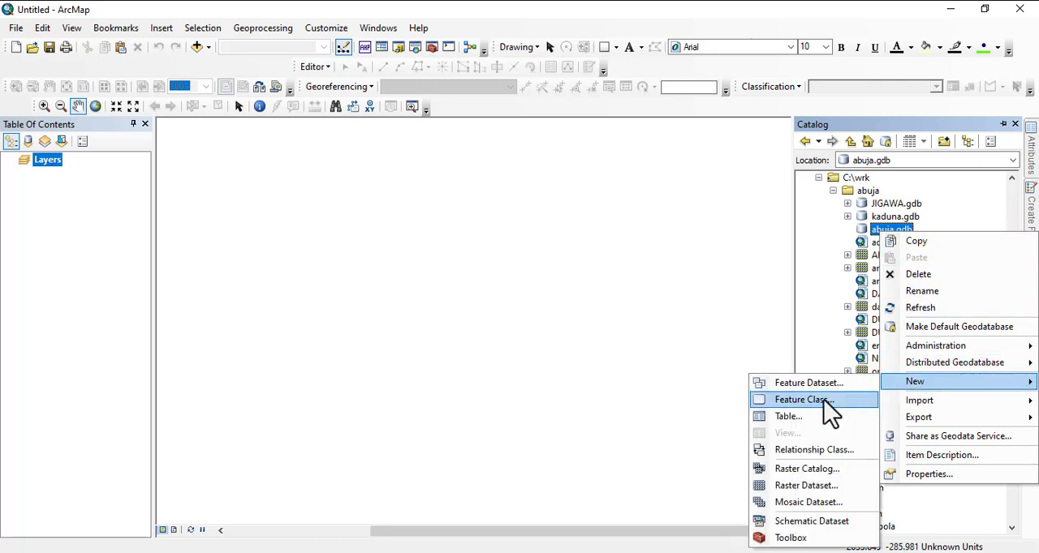
pyautogui.click(808, 383)
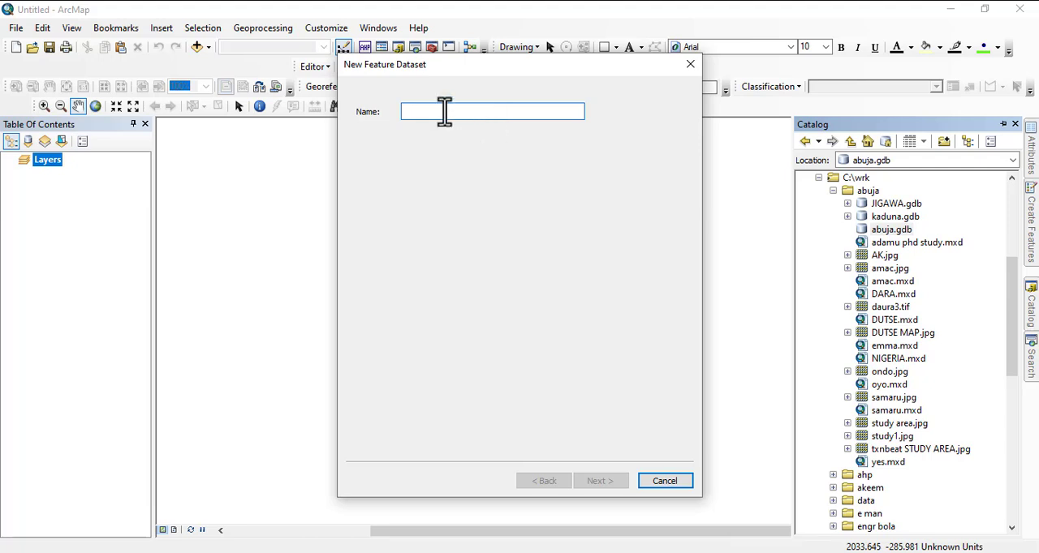
pyautogui.write('p')
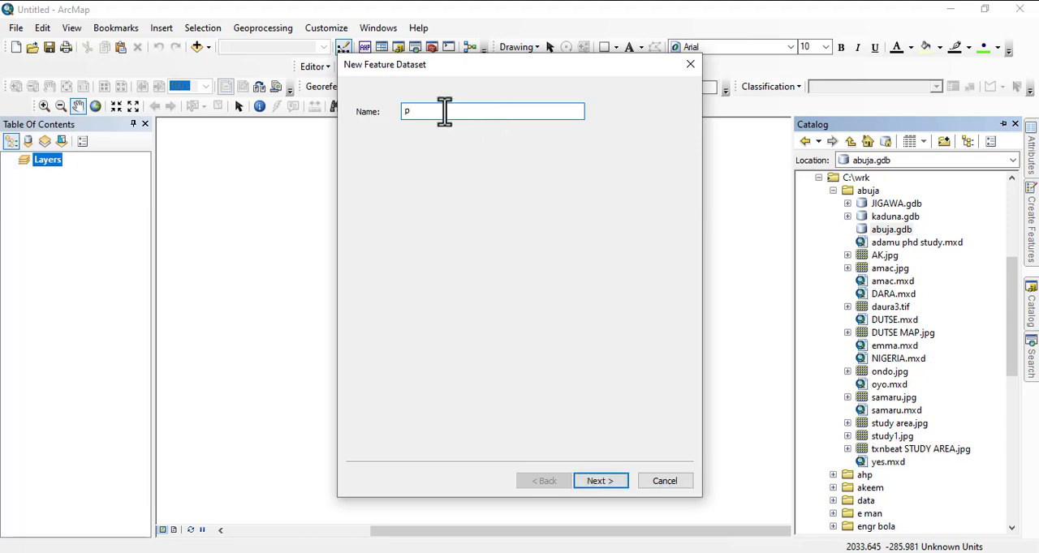
pyautogui.write('arv')
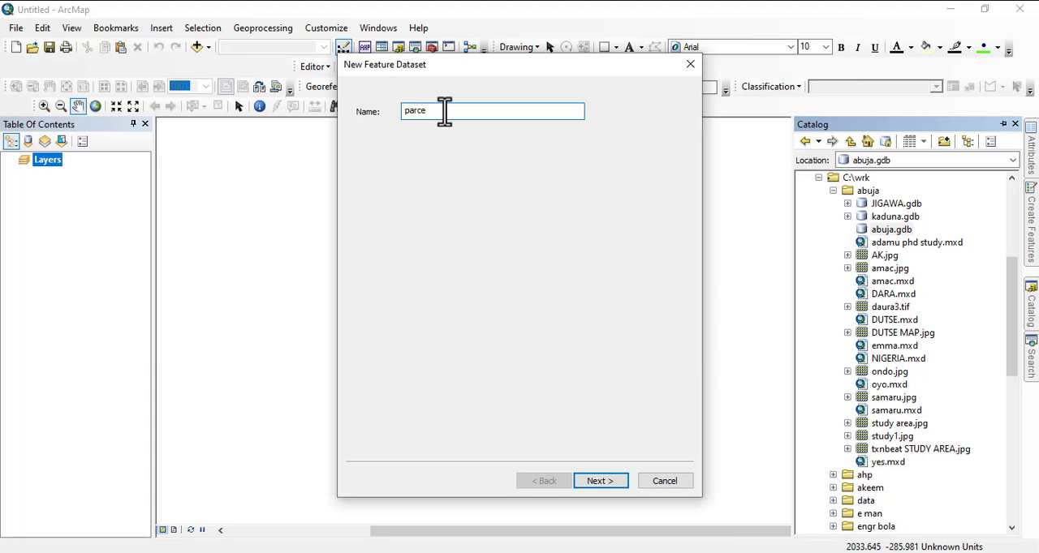
pyautogui.click(724, 306)
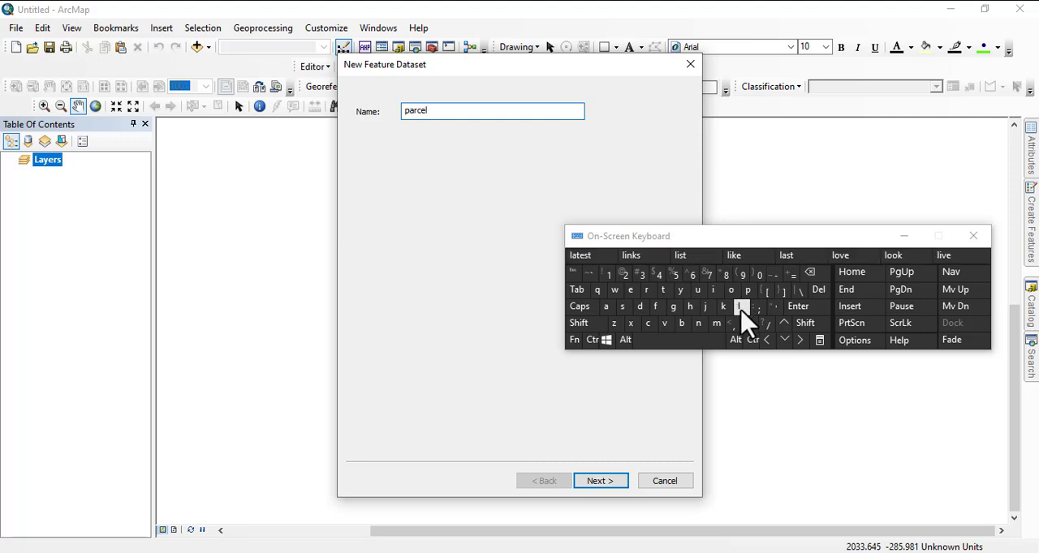
pyautogui.moveTo(744, 244)
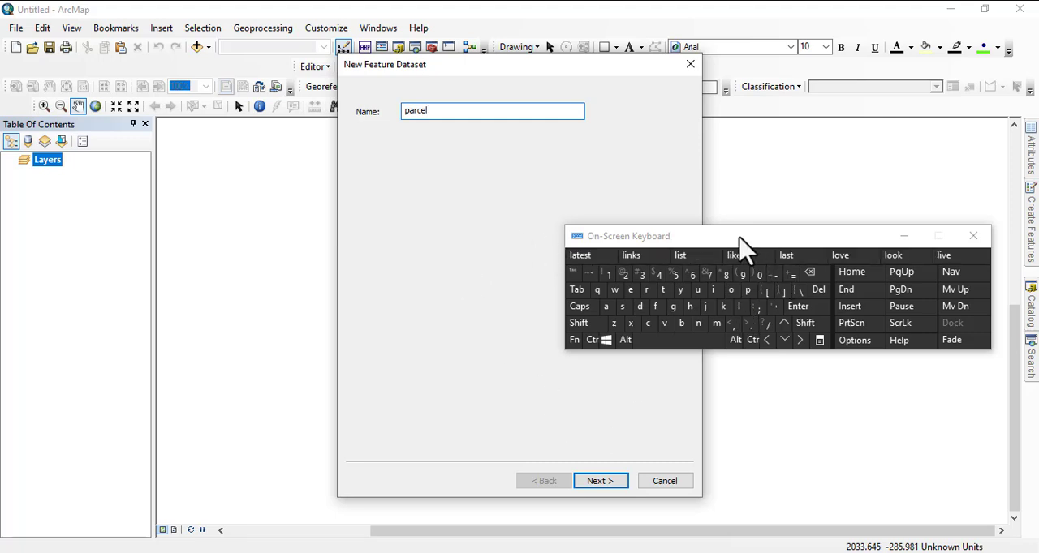
# Assign Minna UTM Zone 32N to the parcel dataset and finish with default tolerances
pyautogui.click(600, 481)
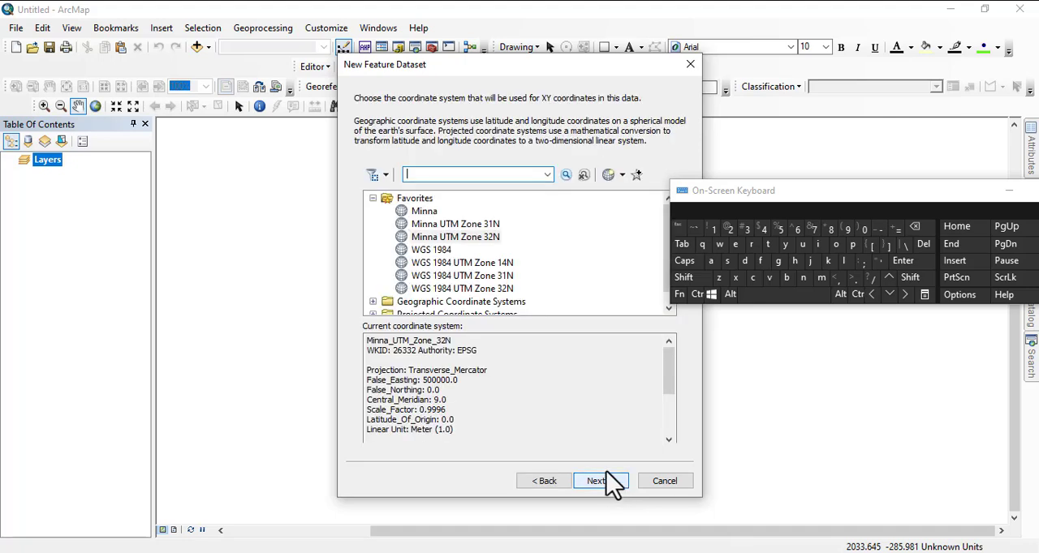
pyautogui.click(455, 237)
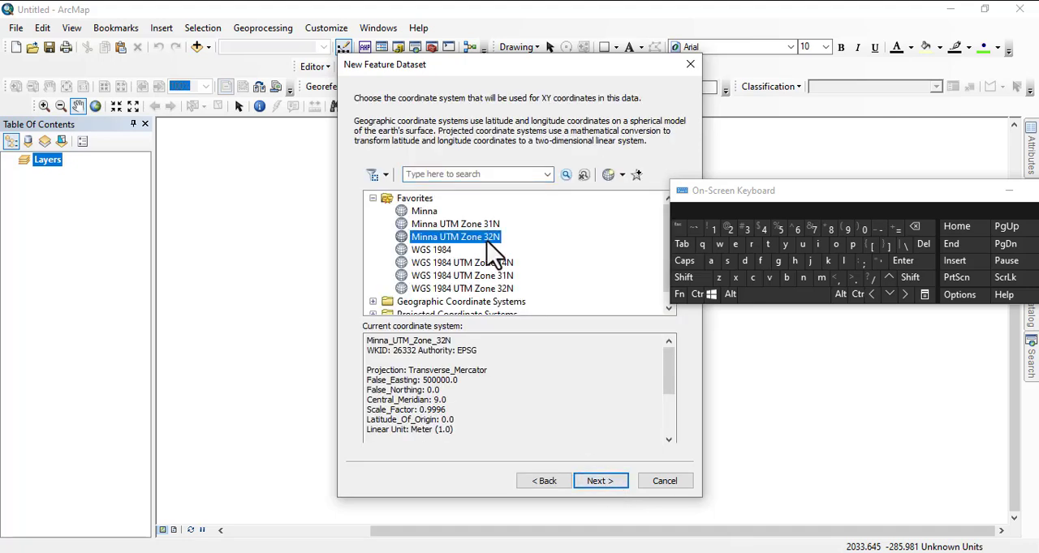
pyautogui.moveTo(529, 321)
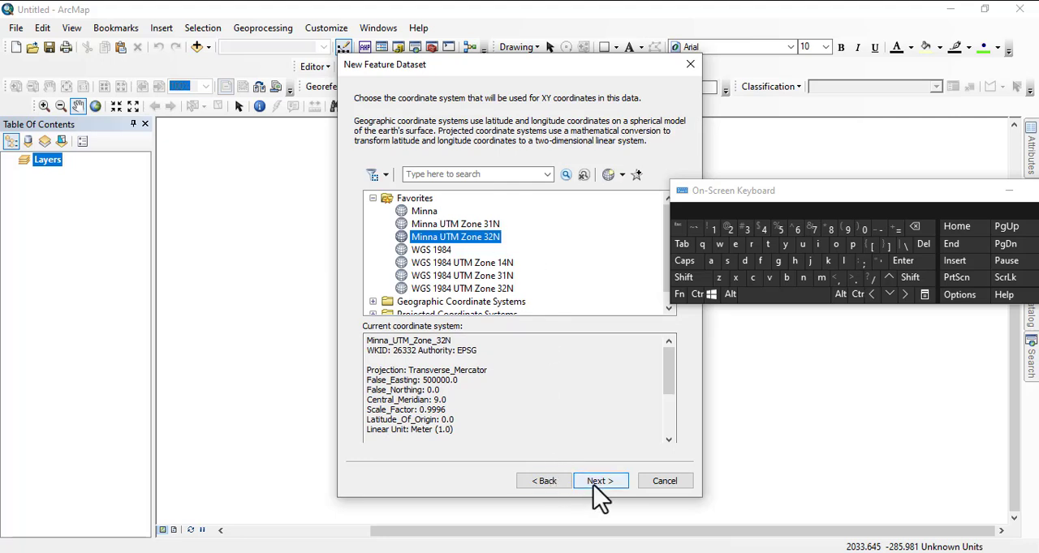
pyautogui.click(600, 480)
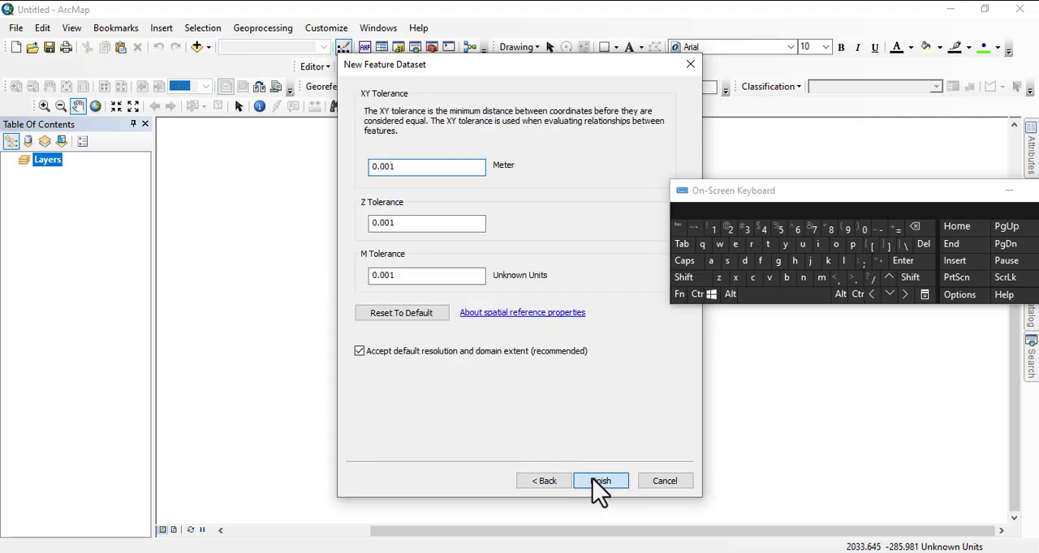
pyautogui.click(600, 480)
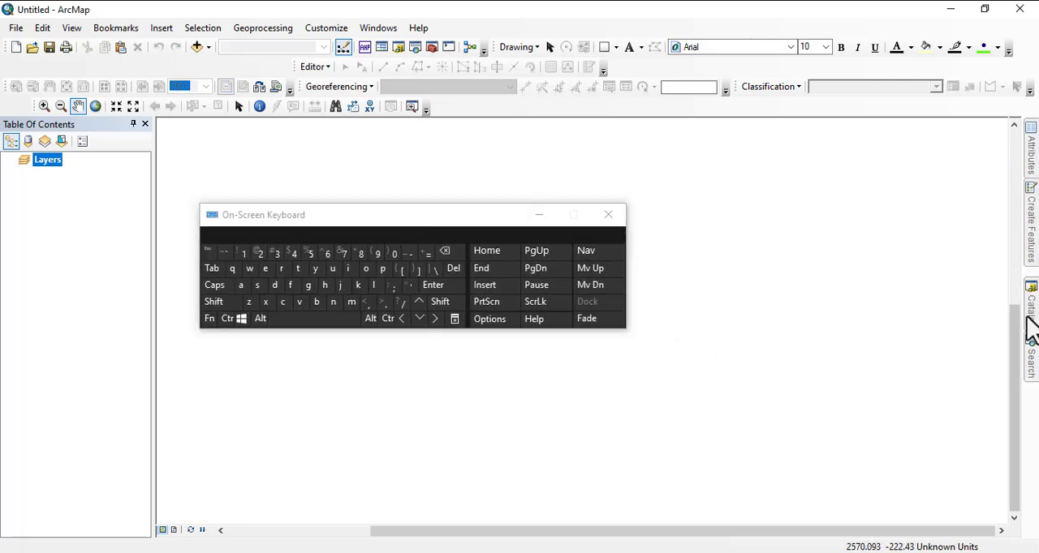
# Launch the New Parcel Fabric dialog from the parcel feature dataset in Catalog
pyautogui.click(1031, 309)
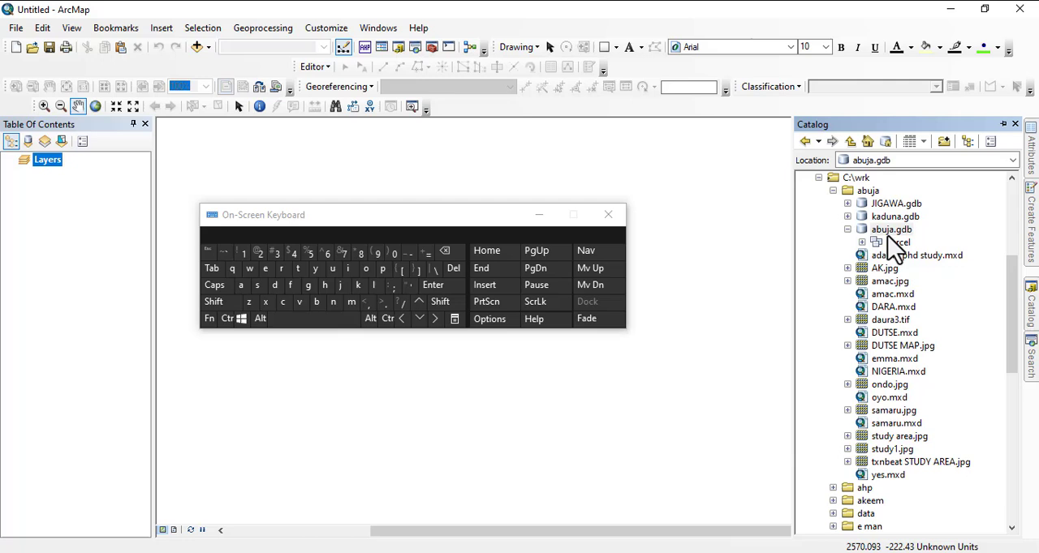
pyautogui.rightClick(896, 242)
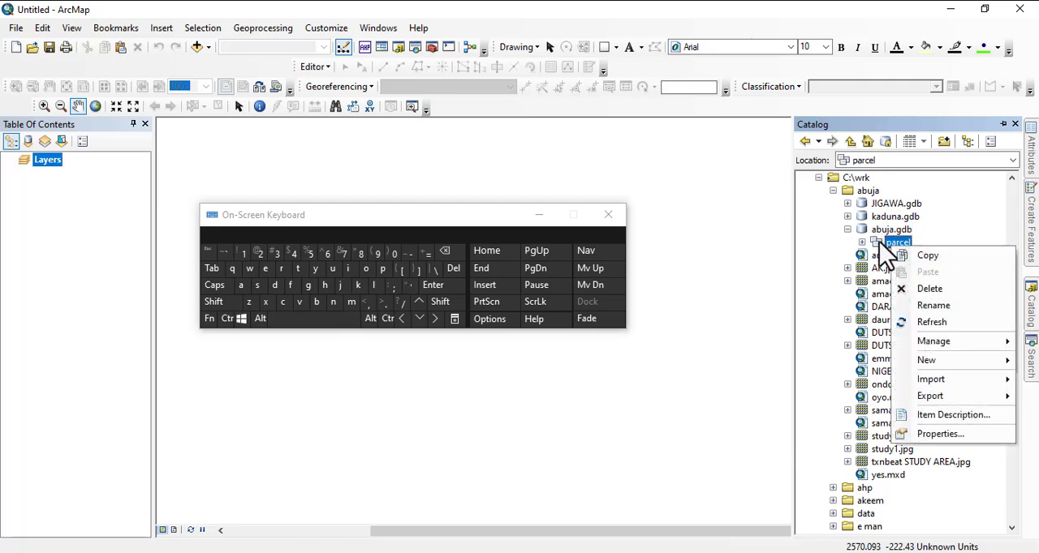
pyautogui.click(927, 360)
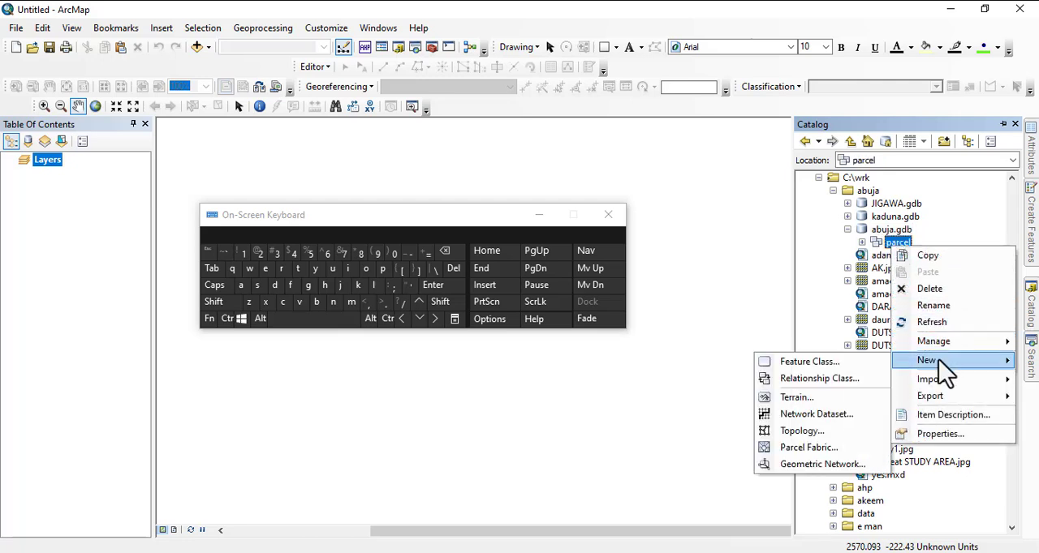
pyautogui.moveTo(808, 448)
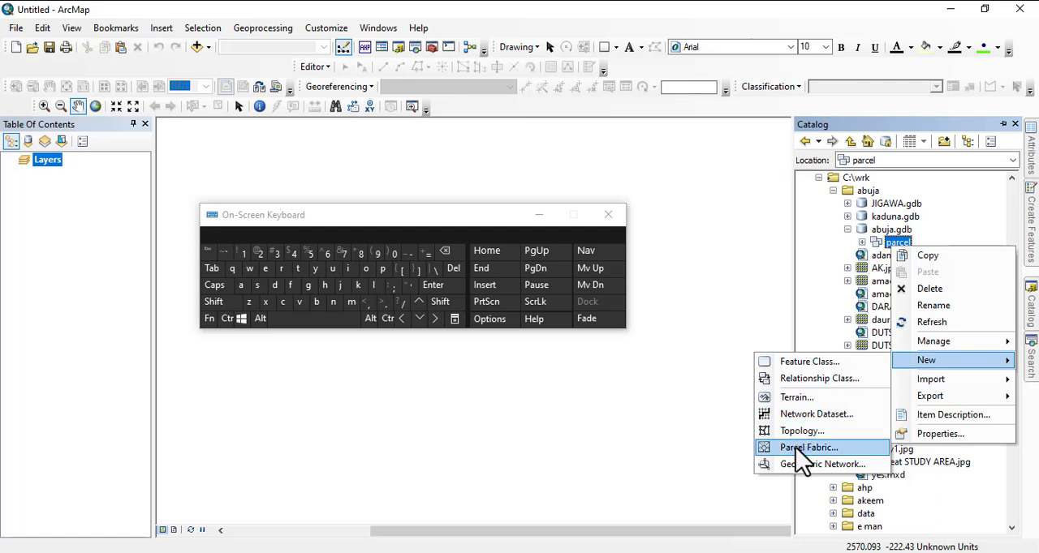
pyautogui.click(809, 448)
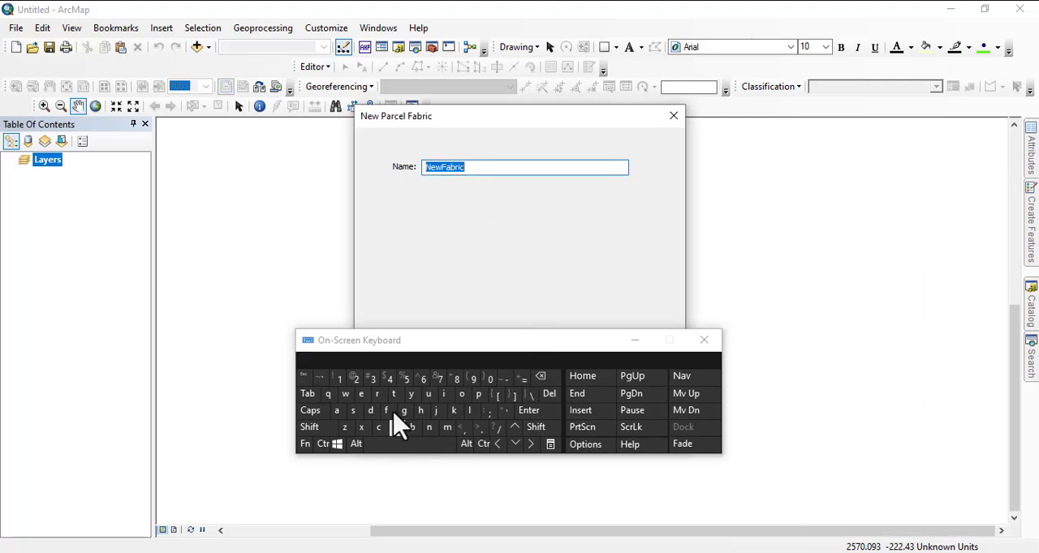
# Enter abujaparcelfabric as the fabric name using the On-Screen Keyboard
pyautogui.click(338, 409)
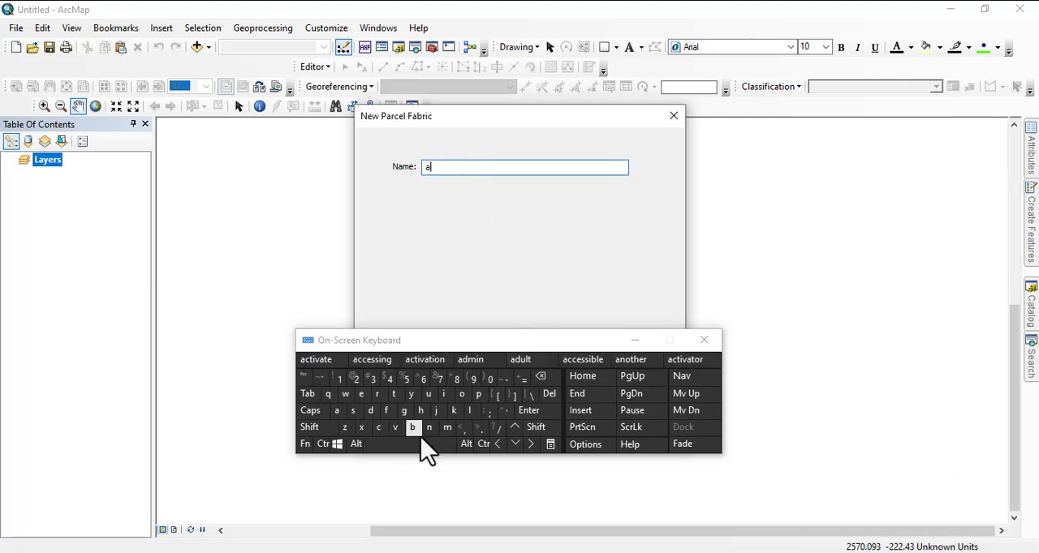
pyautogui.click(439, 409)
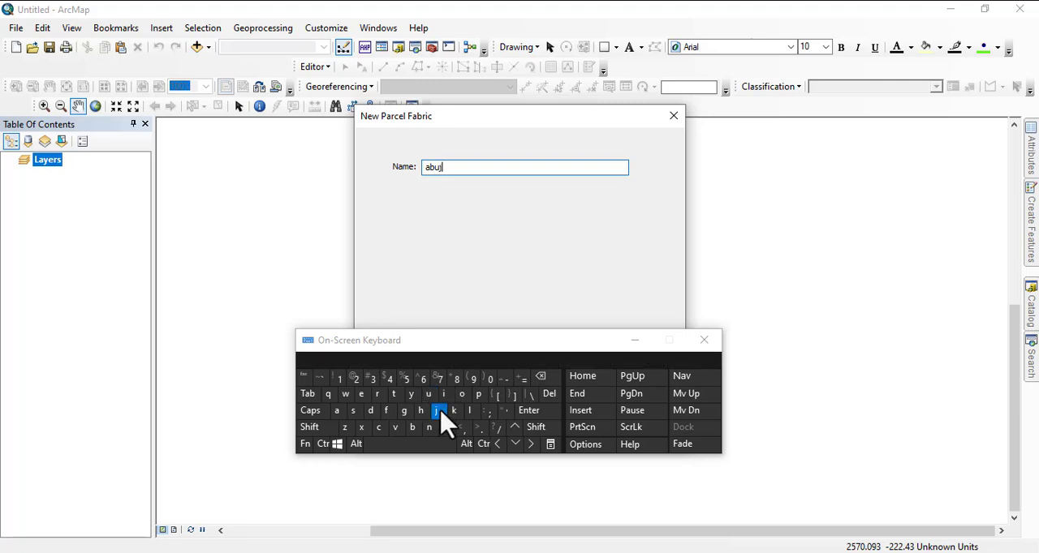
pyautogui.click(479, 393)
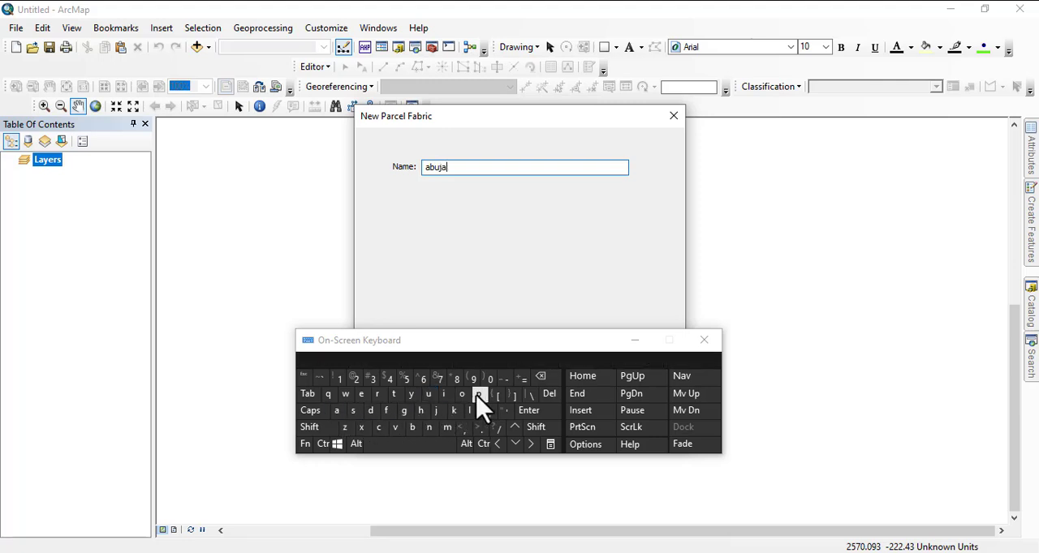
pyautogui.click(336, 393)
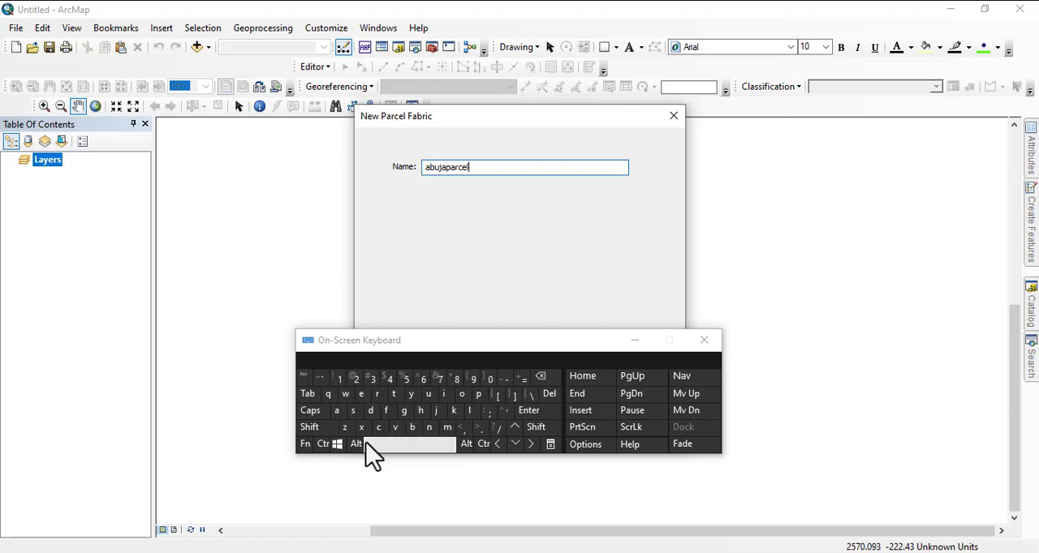
pyautogui.click(336, 409)
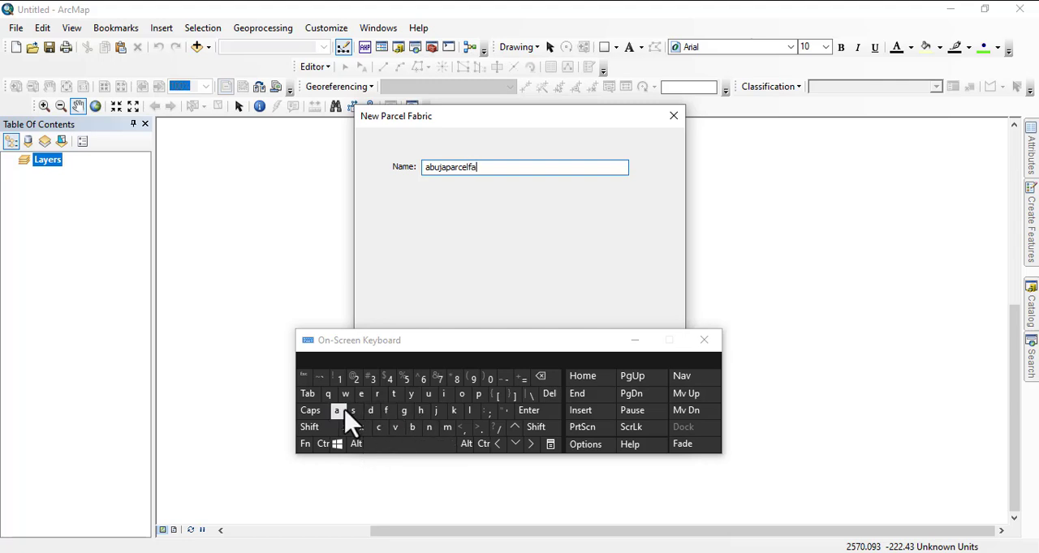
pyautogui.click(443, 393)
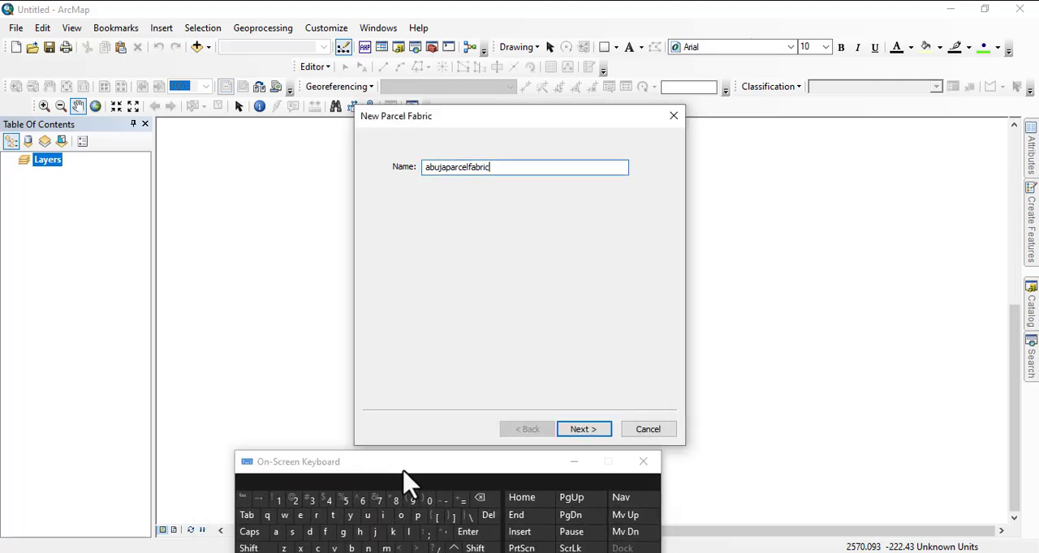
# Advance to the configuration keyword step, keeping No for default storage parameters
pyautogui.click(583, 429)
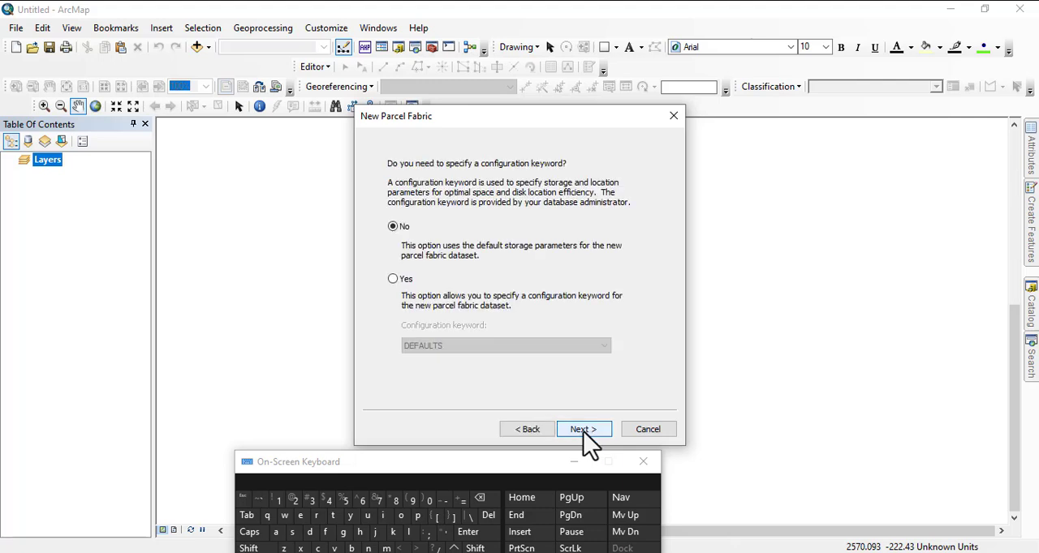
pyautogui.moveTo(457, 189)
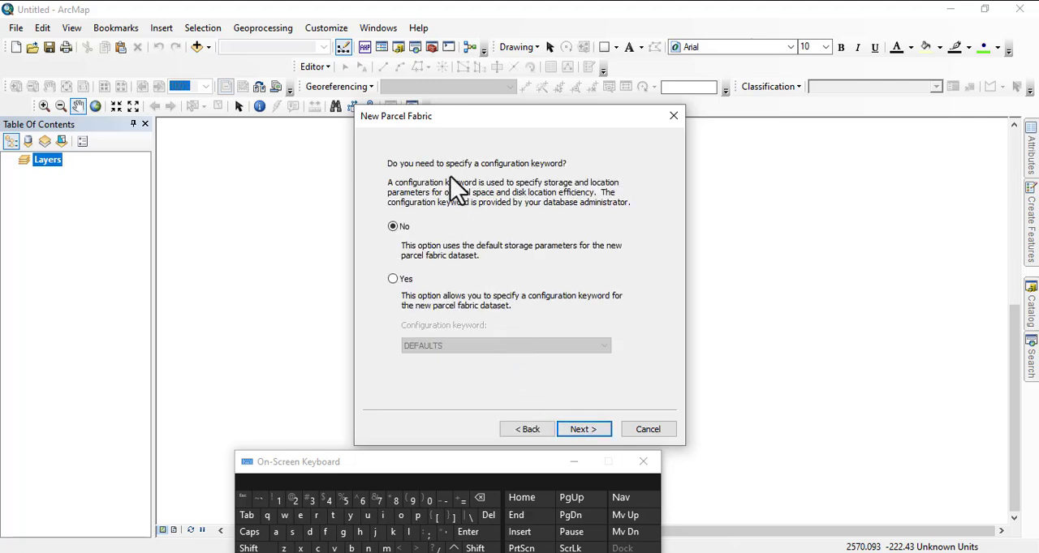
pyautogui.moveTo(487, 182)
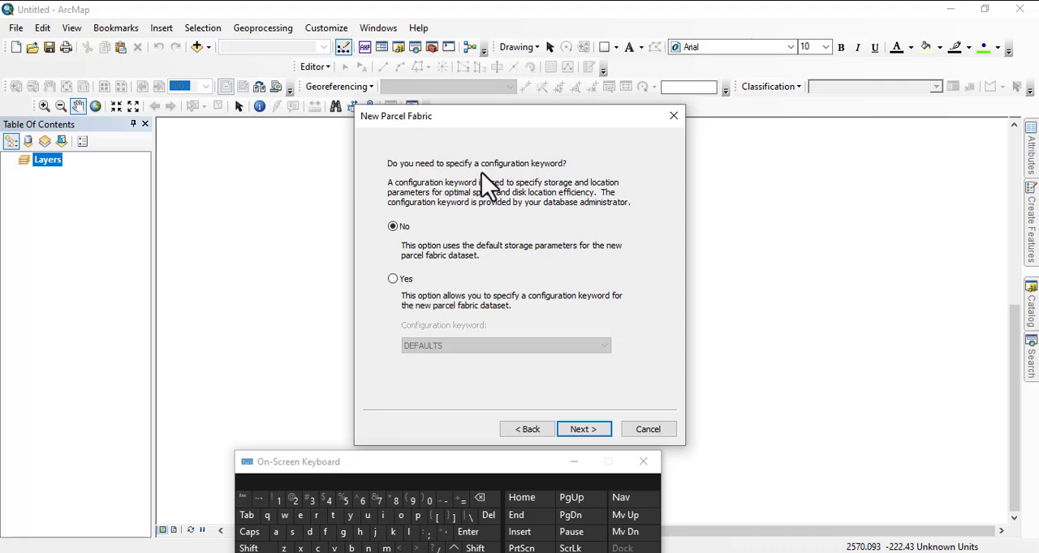
pyautogui.moveTo(576, 182)
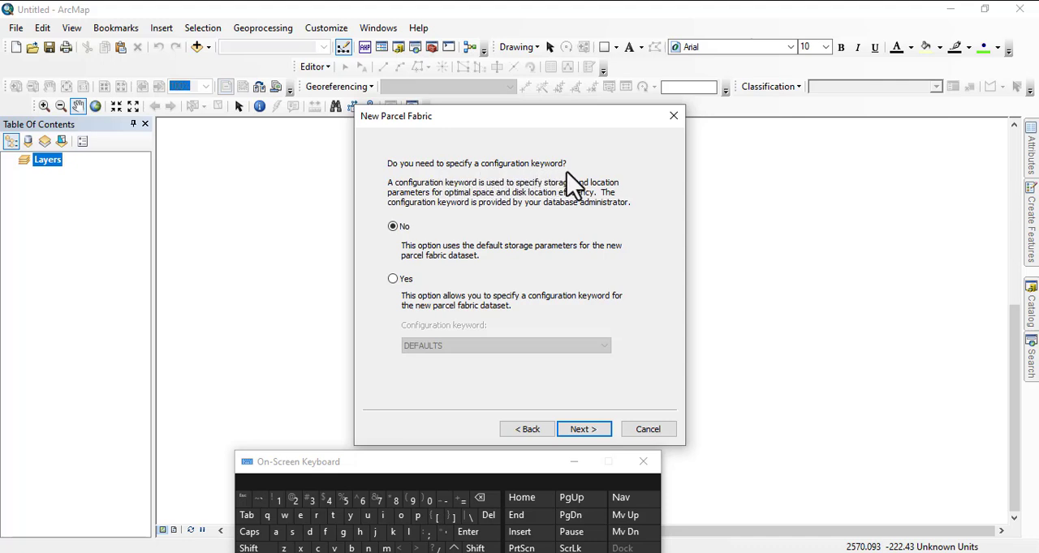
pyautogui.moveTo(528, 231)
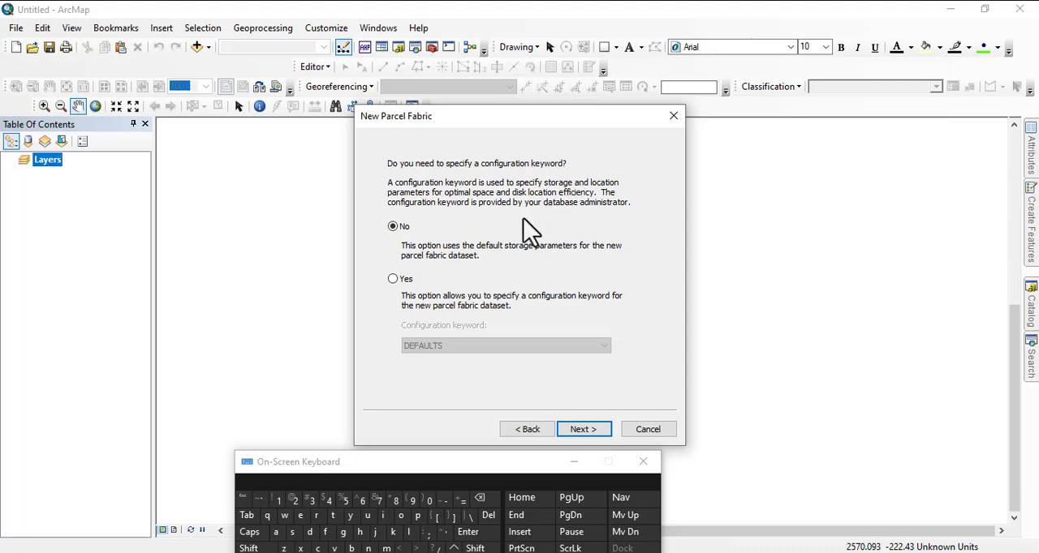
pyautogui.moveTo(428, 267)
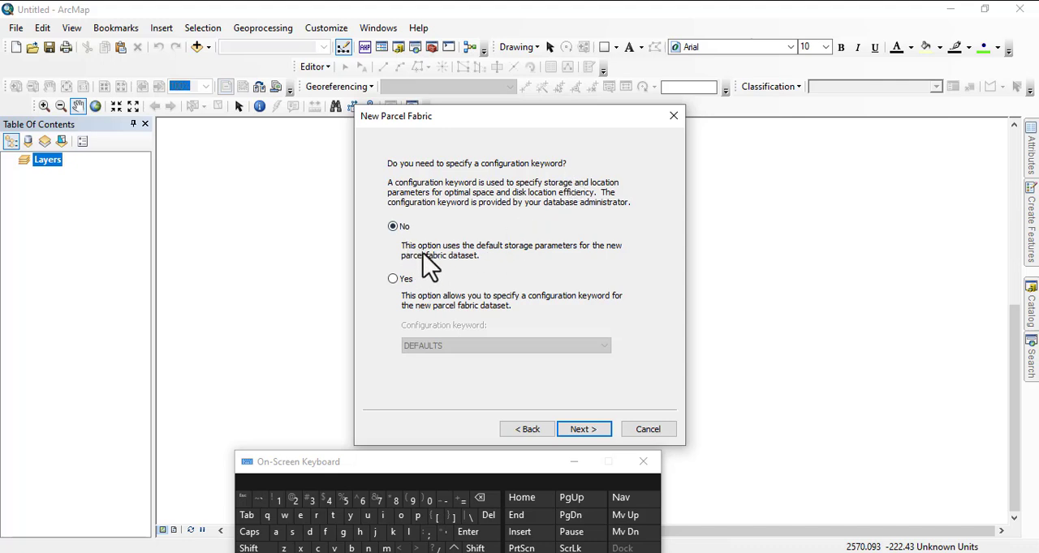
pyautogui.moveTo(539, 270)
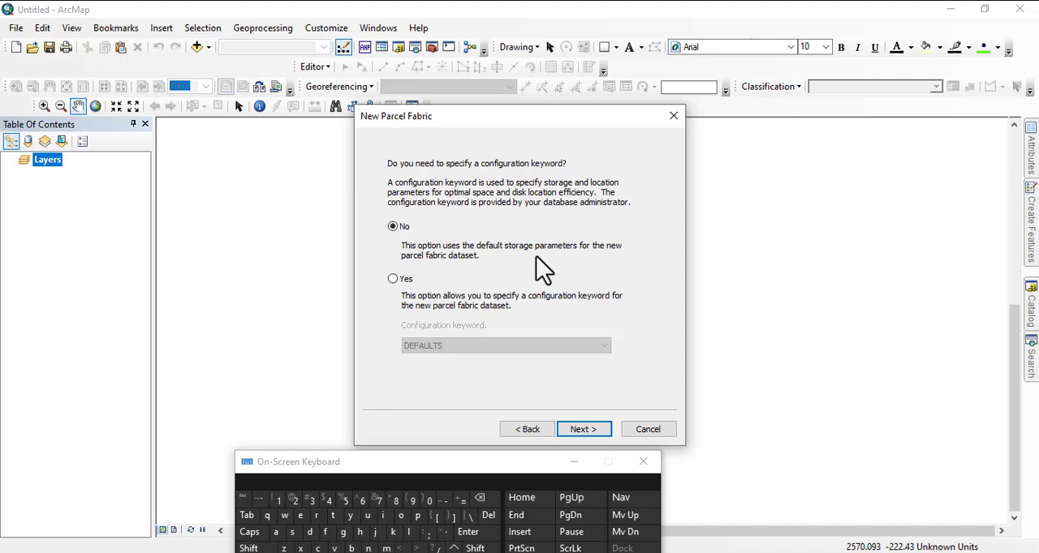
pyautogui.moveTo(437, 276)
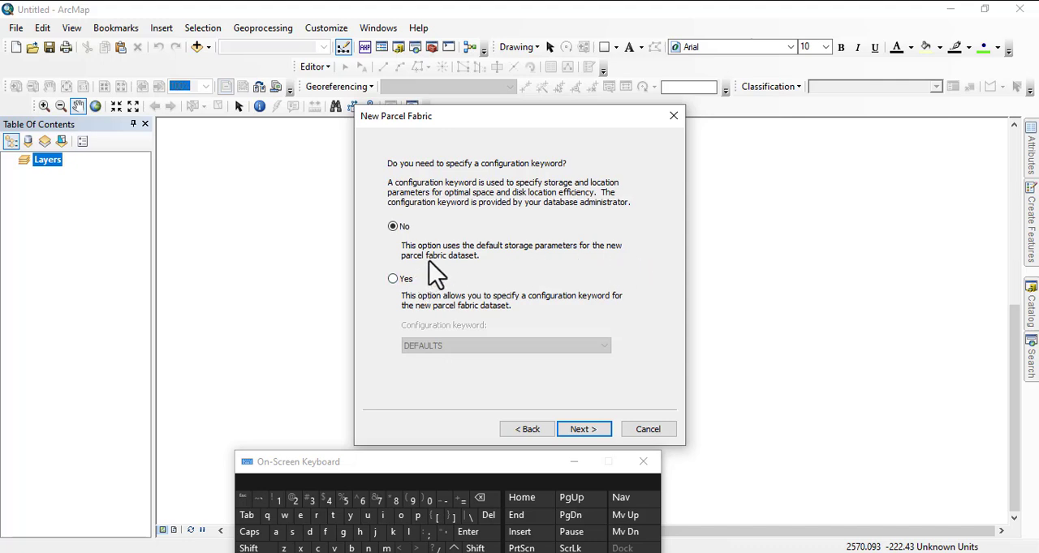
pyautogui.moveTo(571, 317)
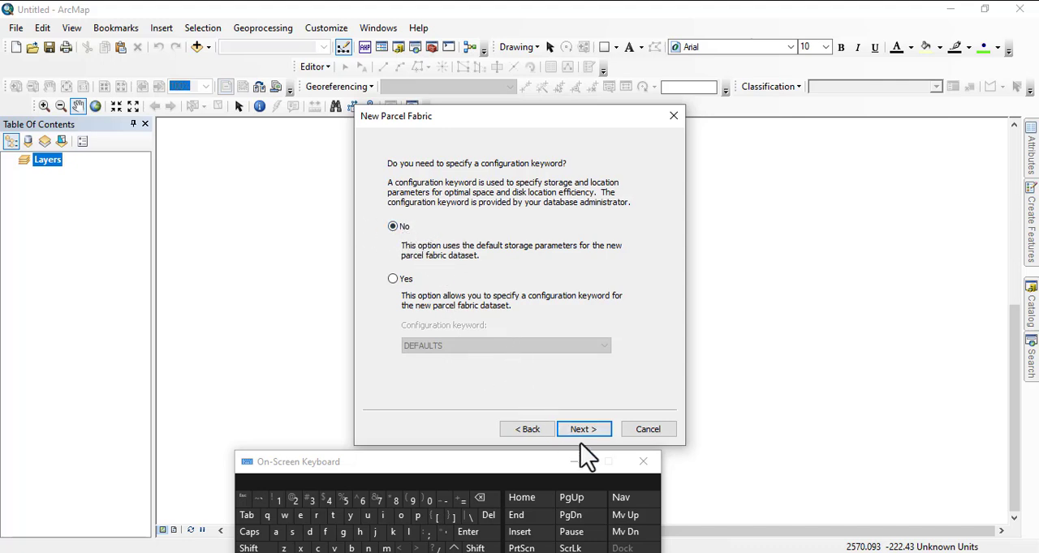
pyautogui.moveTo(393, 366)
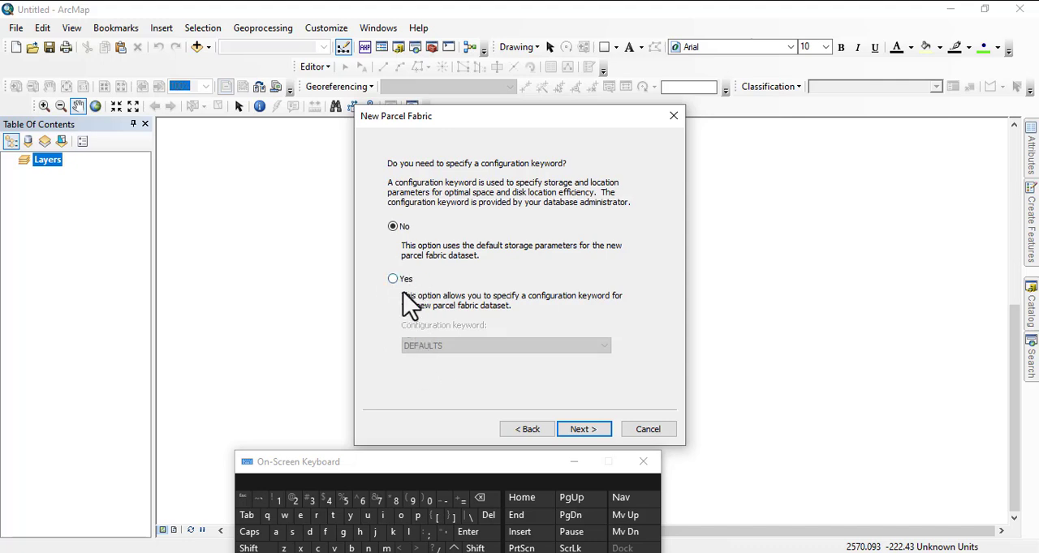
pyautogui.moveTo(582, 428)
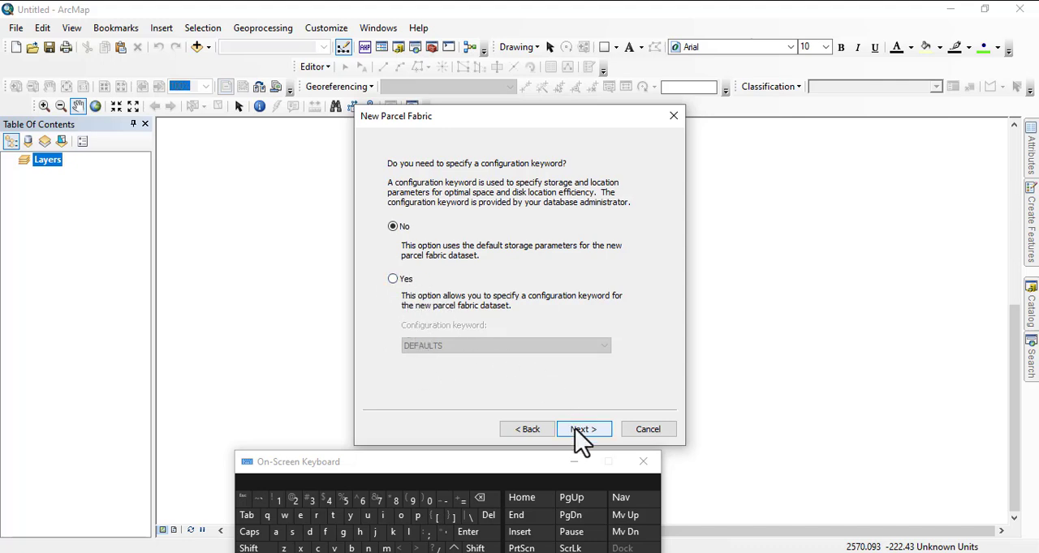
# Advance to the fabric information model step, keeping No selected
pyautogui.click(582, 429)
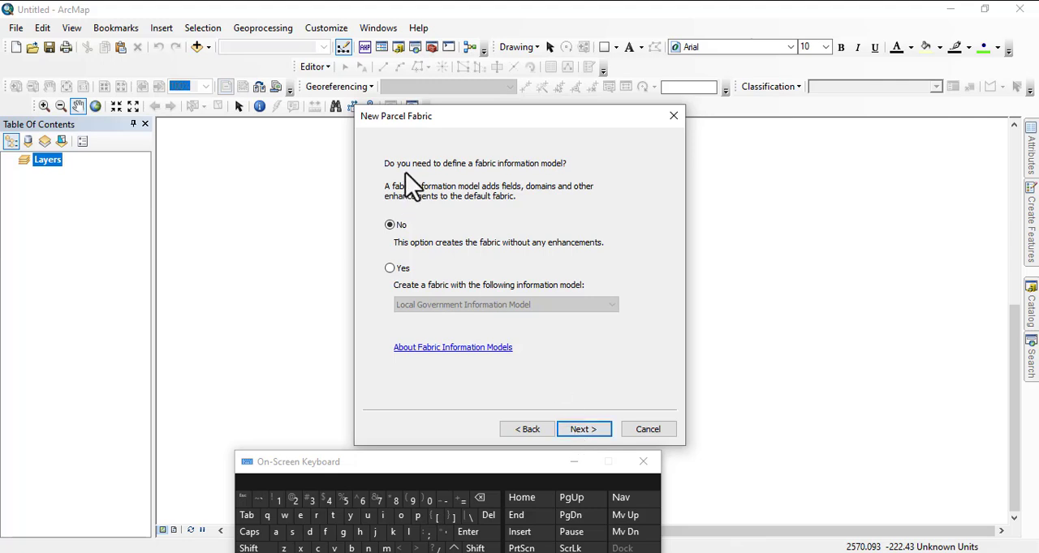
pyautogui.moveTo(504, 182)
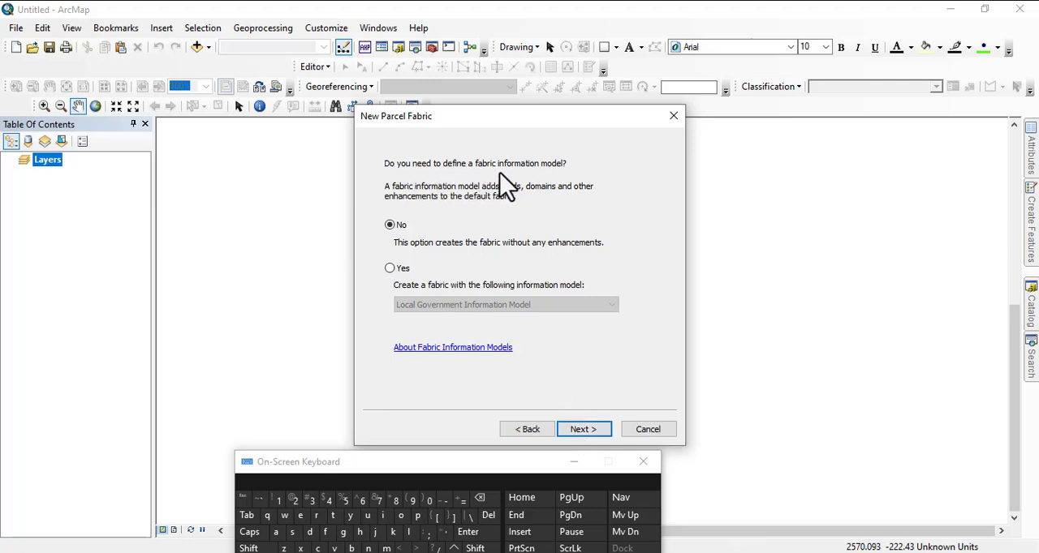
pyautogui.moveTo(463, 231)
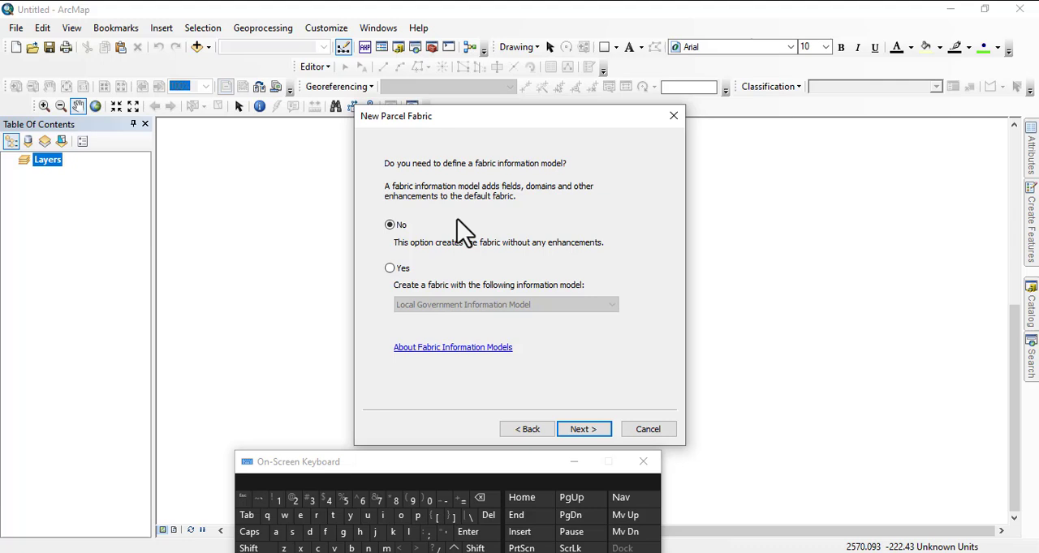
pyautogui.moveTo(483, 263)
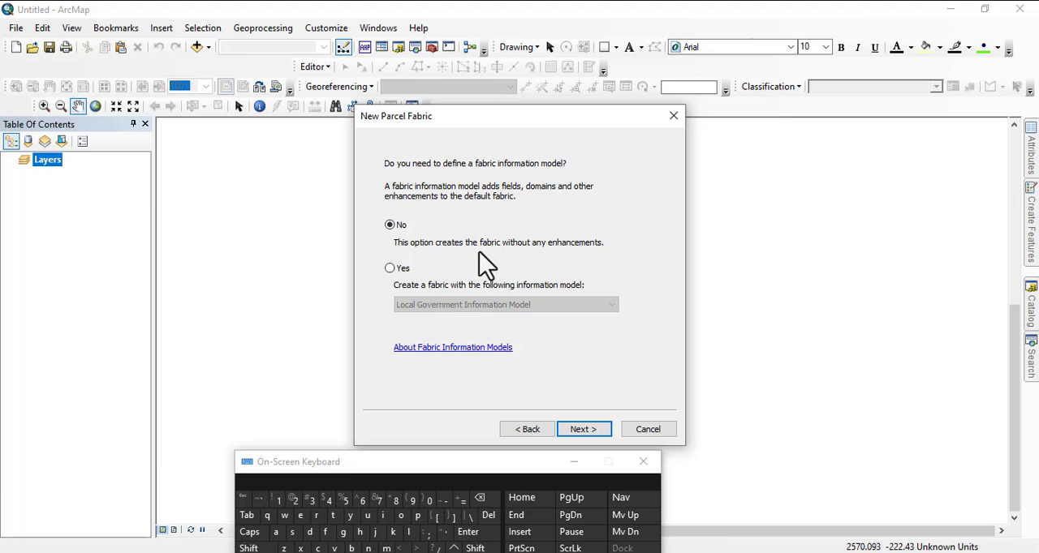
pyautogui.moveTo(583, 429)
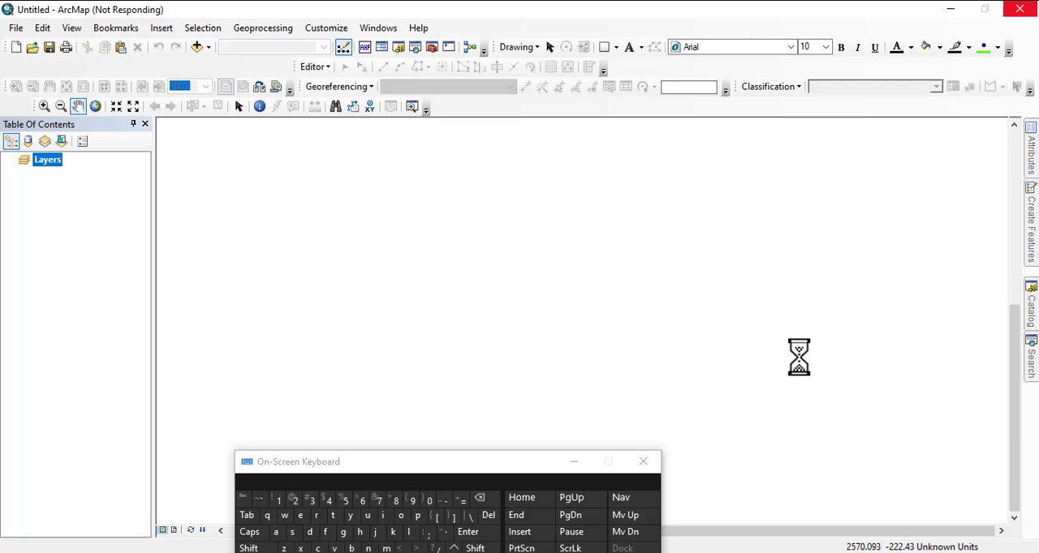
pyautogui.moveTo(688, 333)
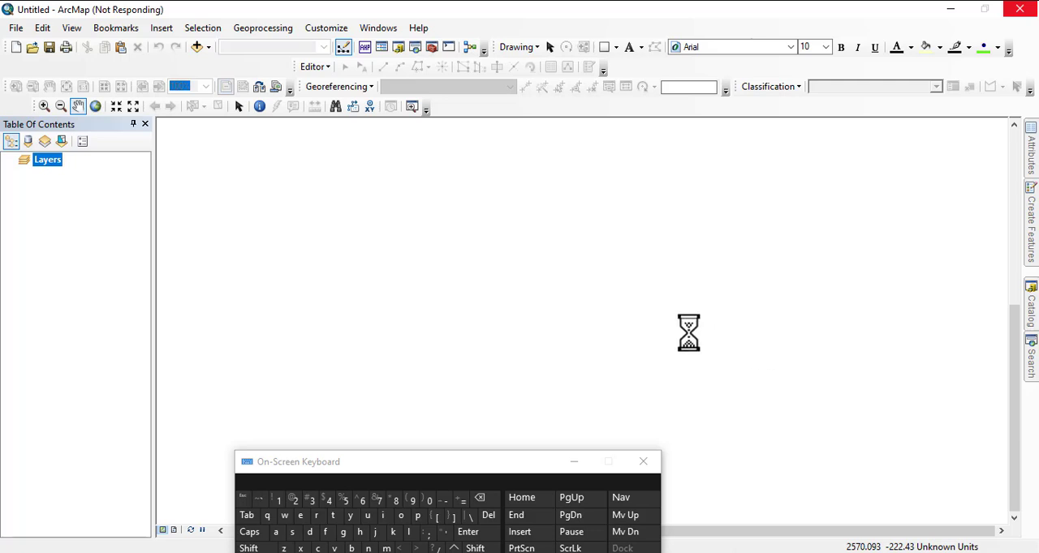
# Finish building abujaparcelfabric onto the map and browse to it in Catalog under abuja.gdb > parcel
pyautogui.click(643, 461)
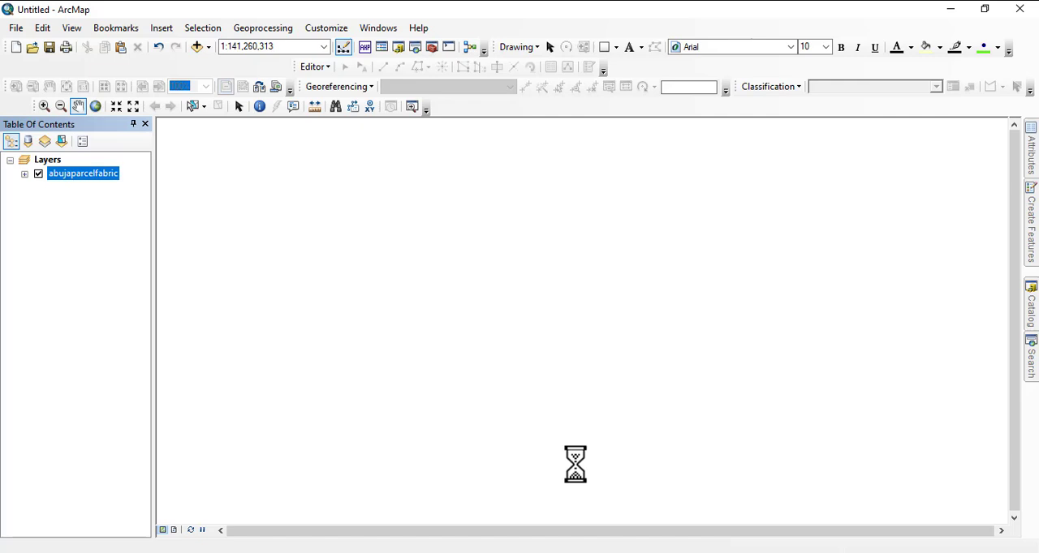
pyautogui.moveTo(535, 299)
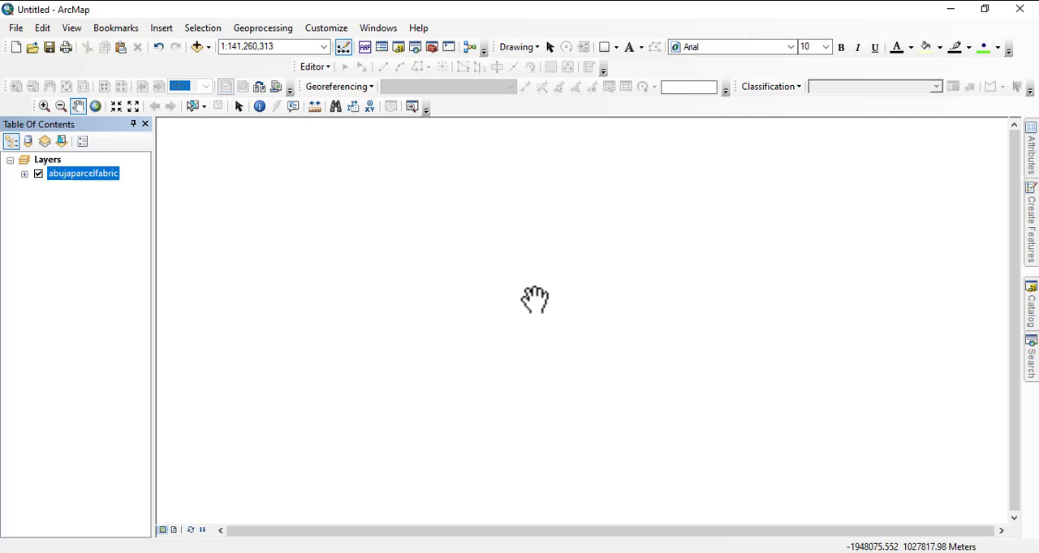
pyautogui.click(1033, 303)
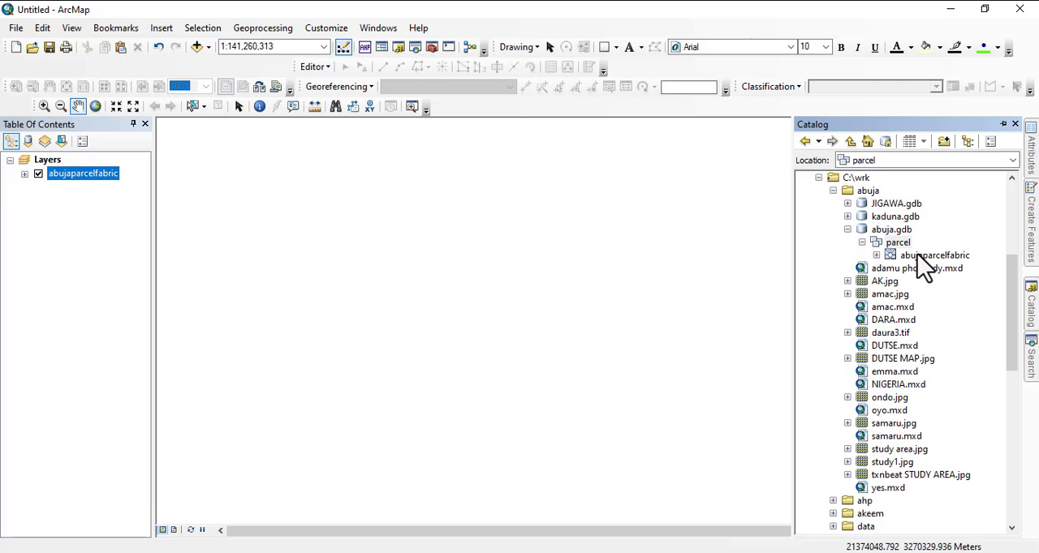
# Expand abujaparcelfabric to list its control, lines, parcels, plans and points tables
pyautogui.rightClick(935, 255)
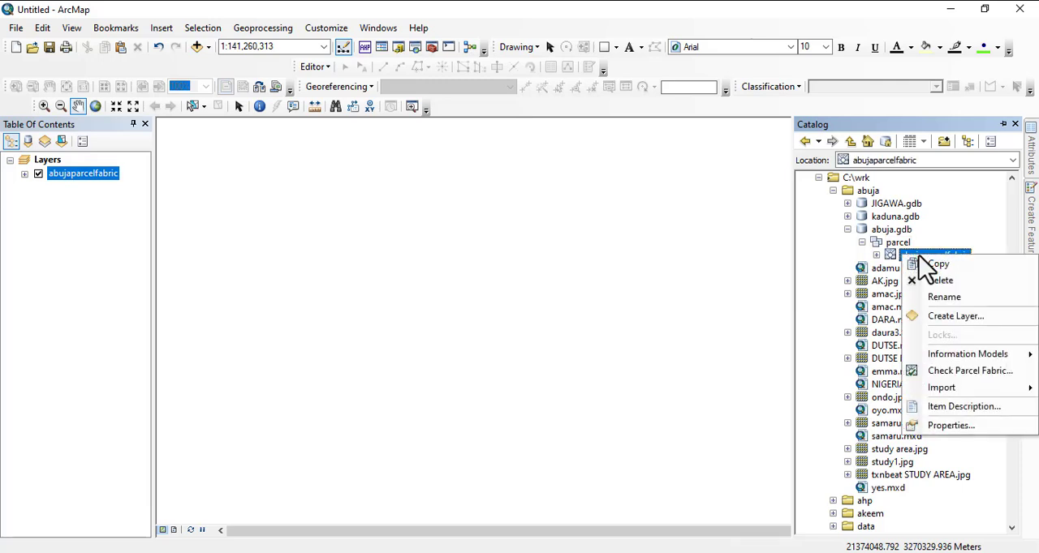
pyautogui.moveTo(938, 263)
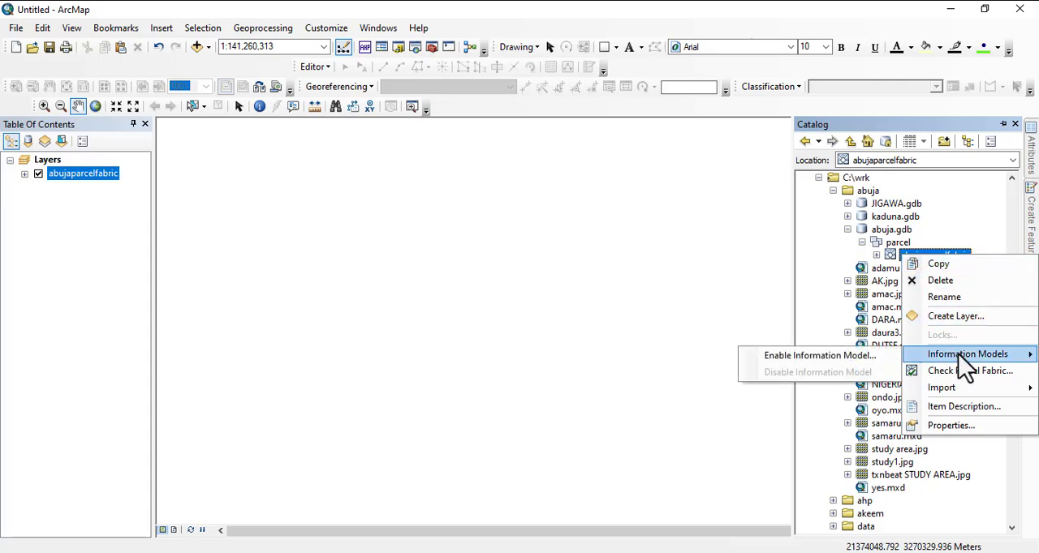
pyautogui.moveTo(941, 388)
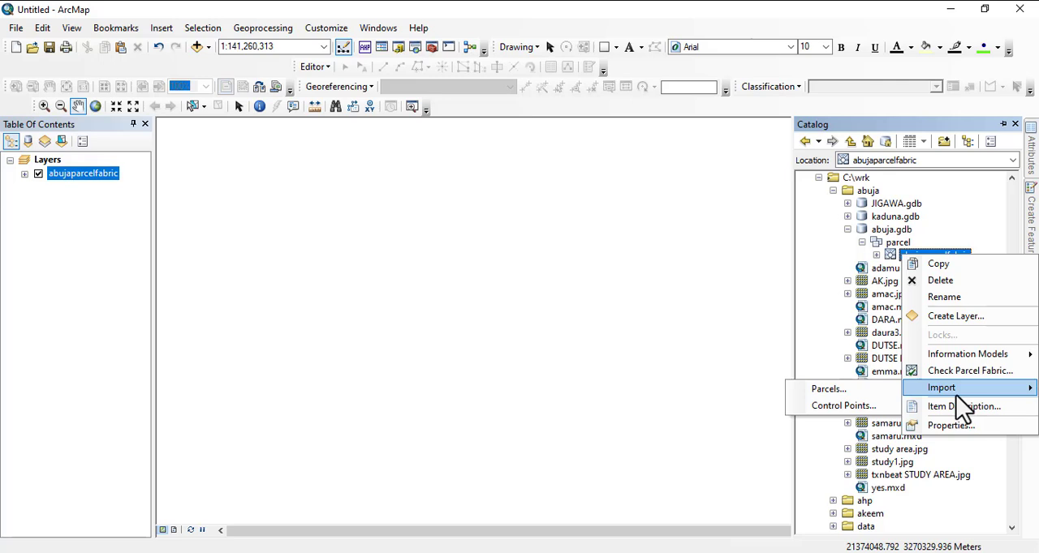
pyautogui.moveTo(969, 370)
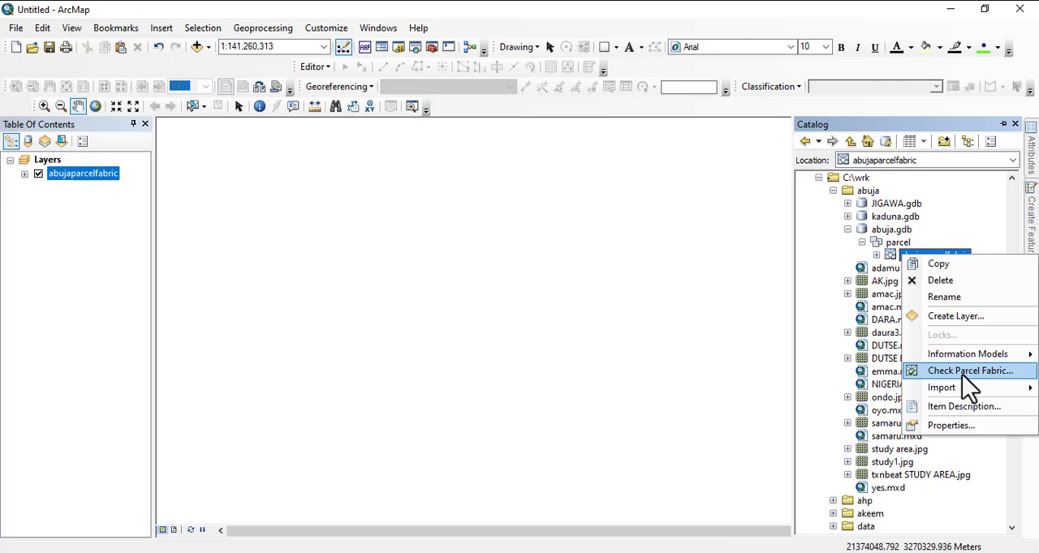
pyautogui.moveTo(964, 405)
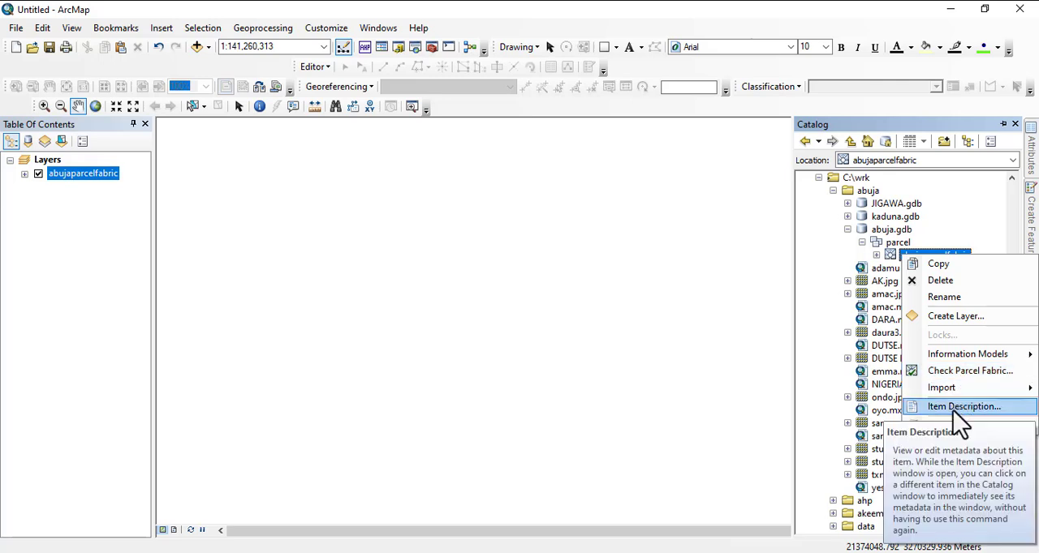
pyautogui.moveTo(893, 263)
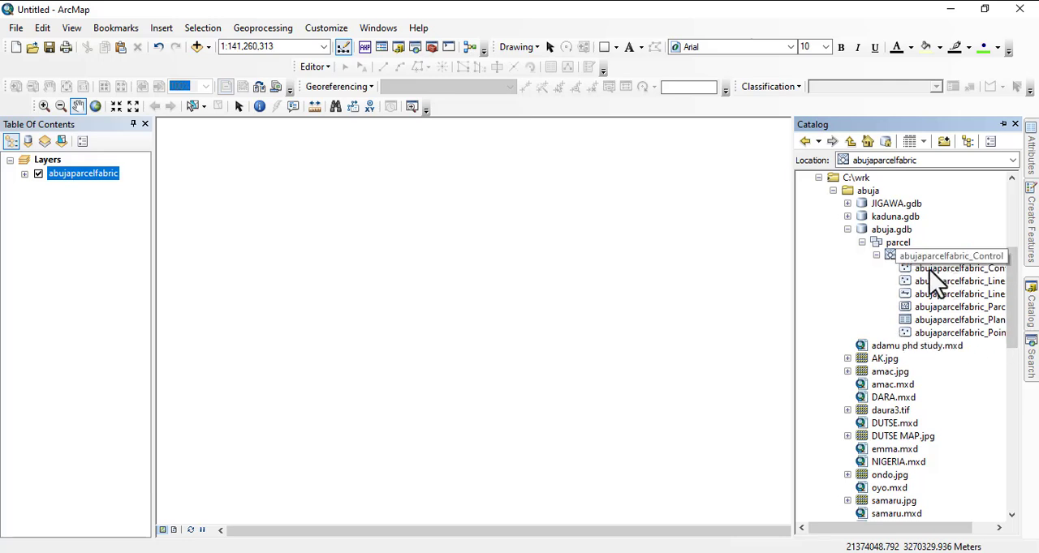
pyautogui.click(949, 256)
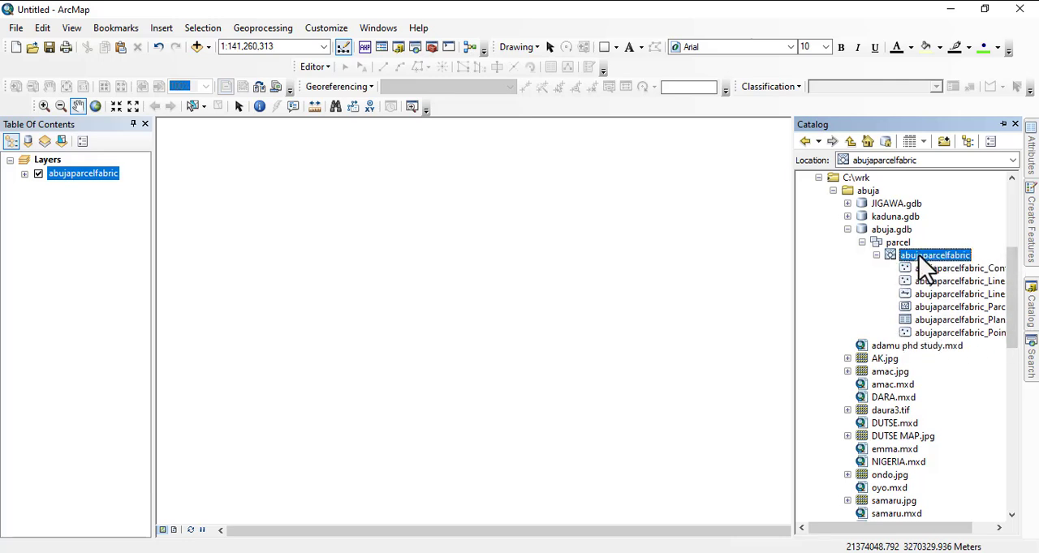
# Show the Import options for Parcels and Control Points on abujaparcelfabric
pyautogui.rightClick(933, 255)
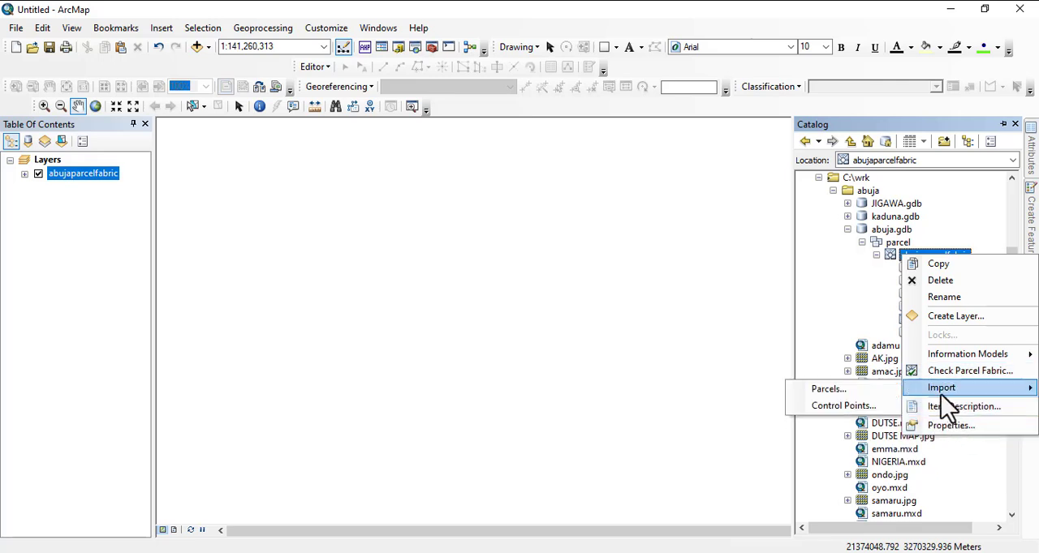
pyautogui.moveTo(844, 280)
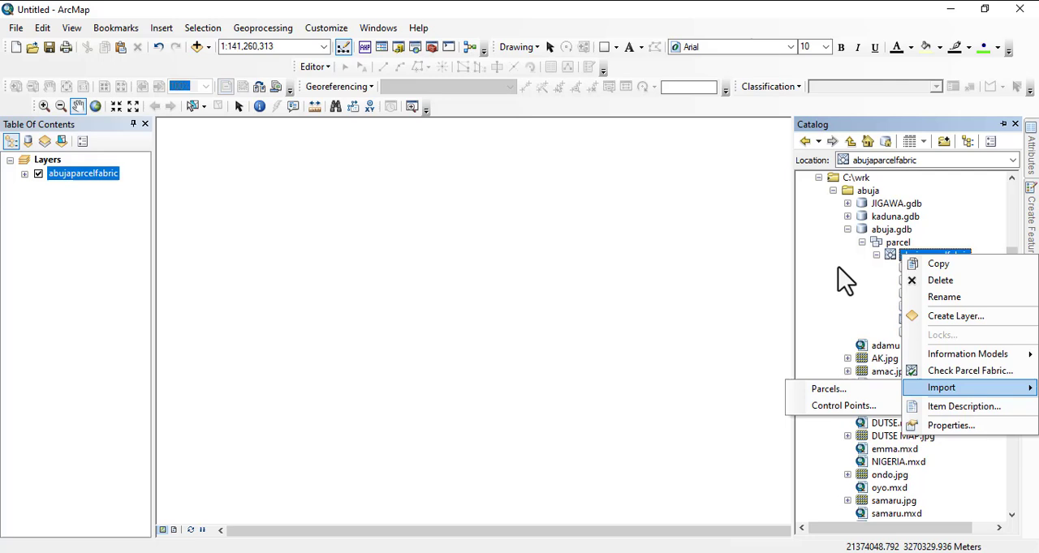